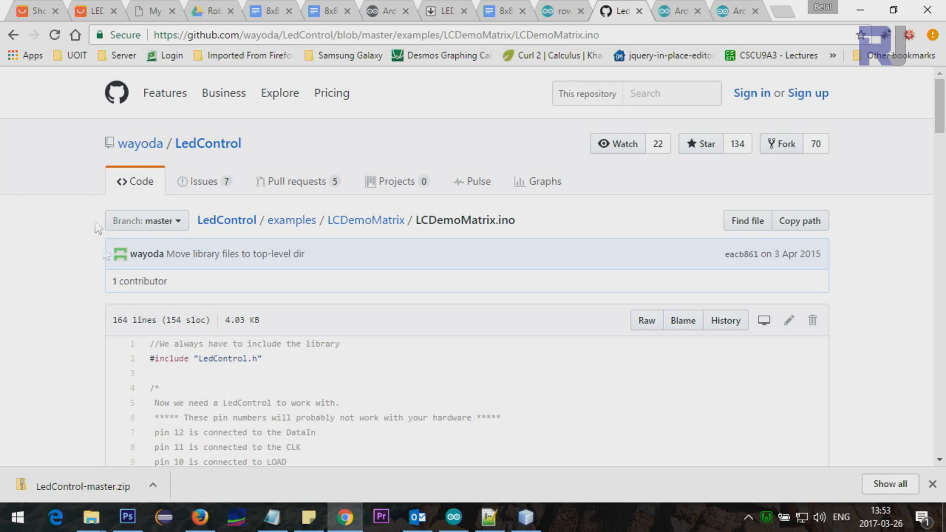
{"action": "mouse_move", "coordinate": [212, 16]}
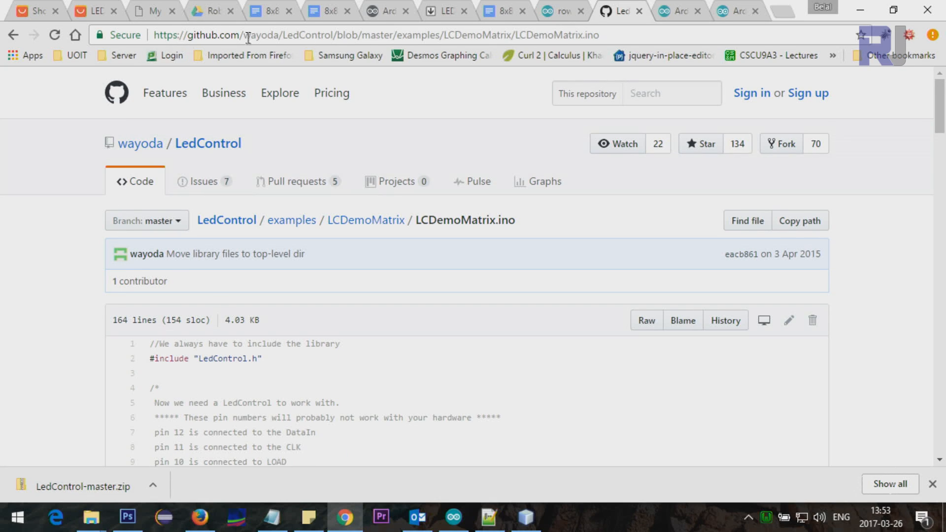
{"action": "mouse_move", "coordinate": [140, 143]}
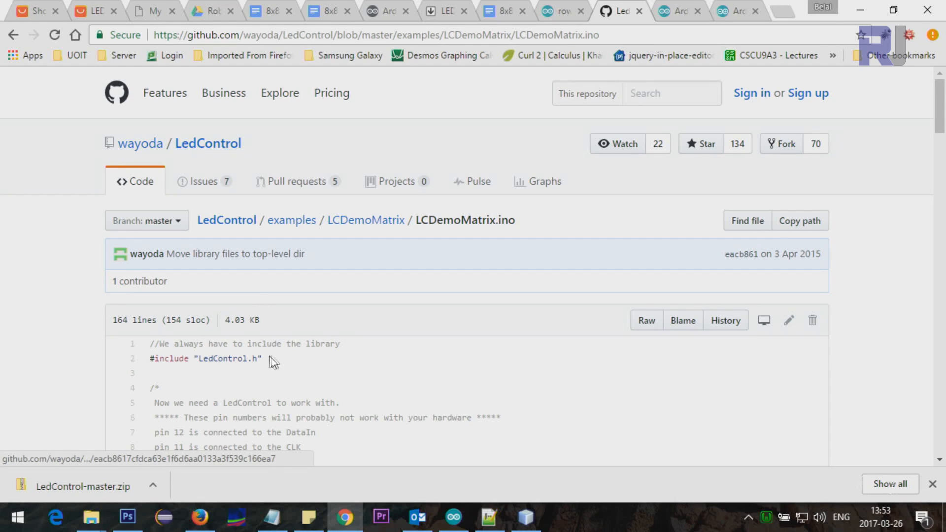
Select LedControl.h in the include line, then jump to the wayoda/LedControl repository page
{"action": "double_click", "coordinate": [228, 358]}
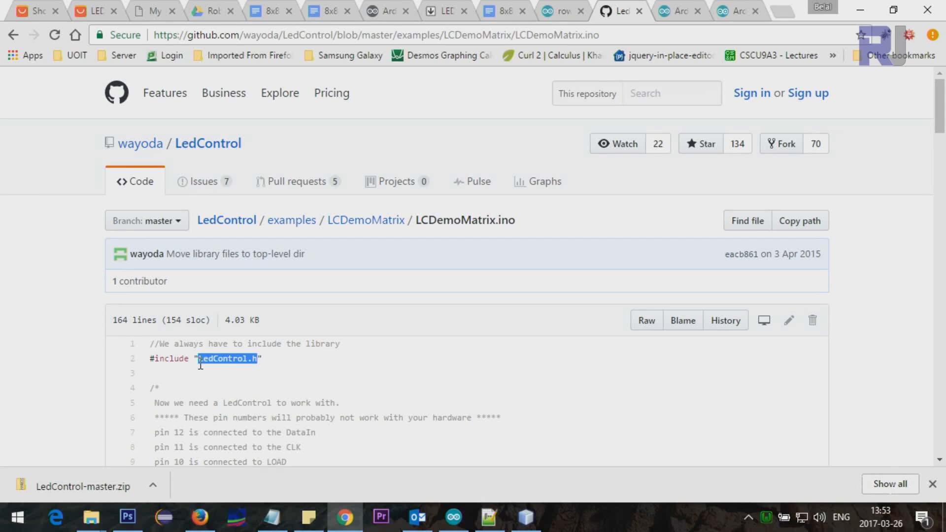
{"action": "mouse_move", "coordinate": [249, 231]}
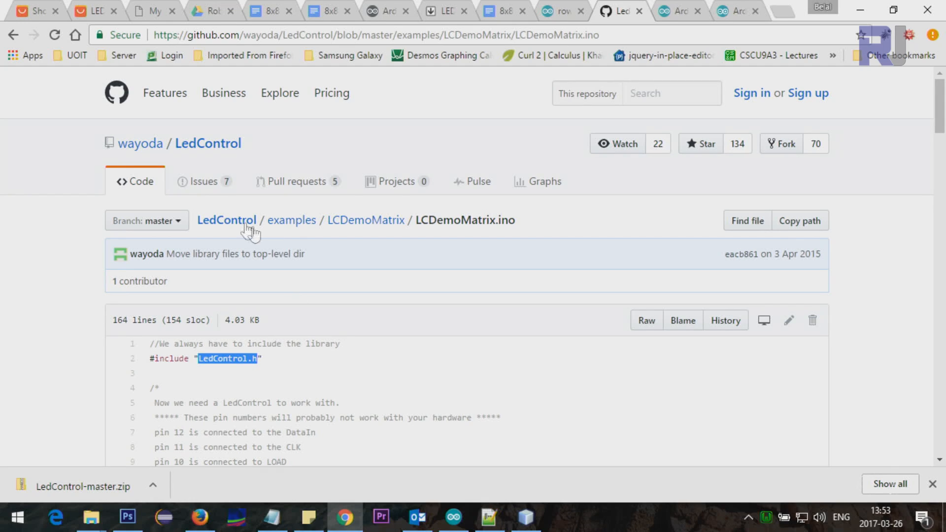
{"action": "mouse_move", "coordinate": [205, 368]}
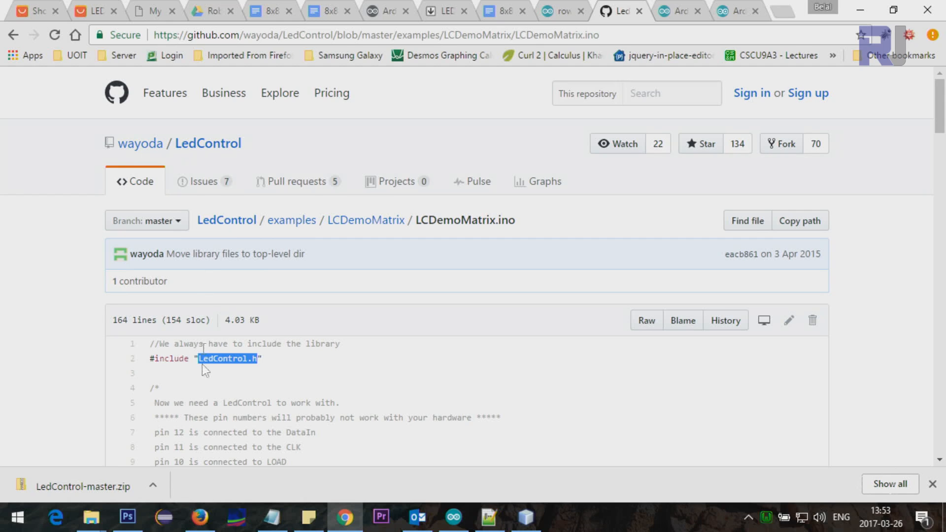
{"action": "mouse_move", "coordinate": [183, 161]}
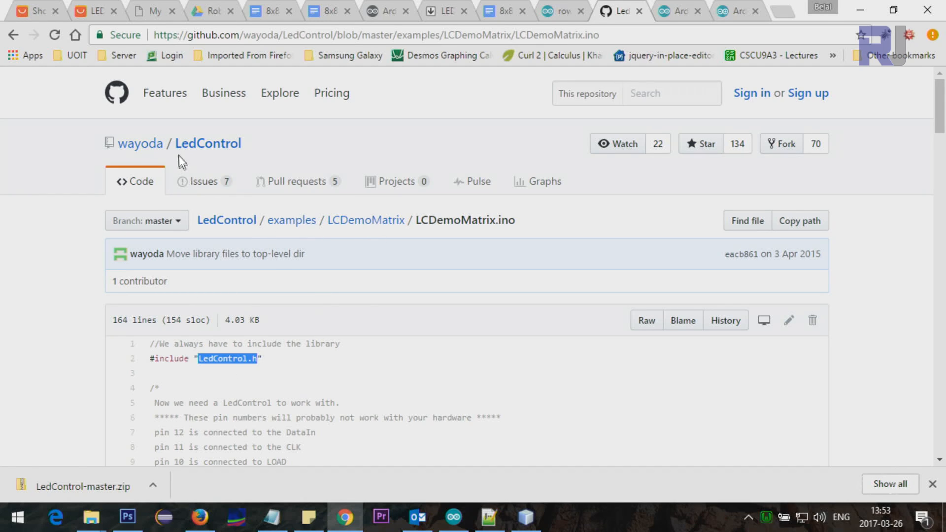
{"action": "left_click", "coordinate": [226, 220]}
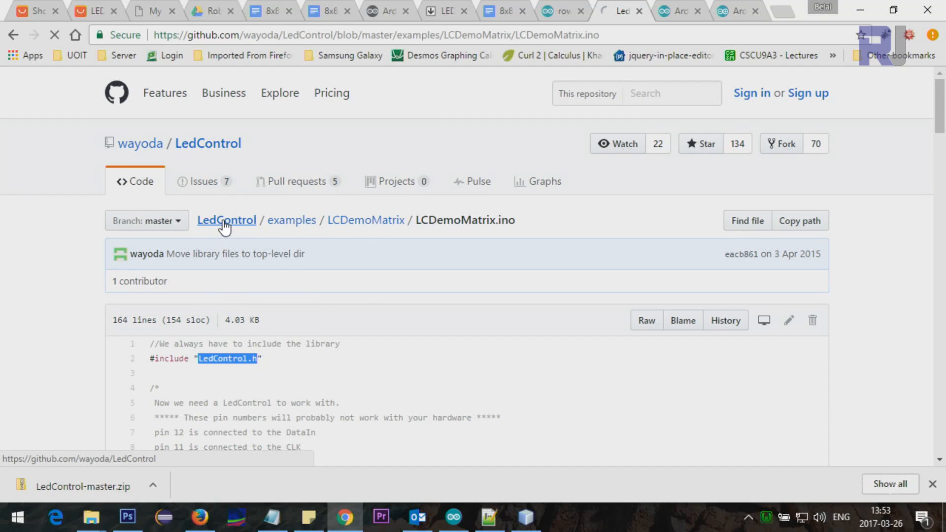
Download the LedControl repository as the LedControl-master ZIP
{"action": "left_click", "coordinate": [227, 220]}
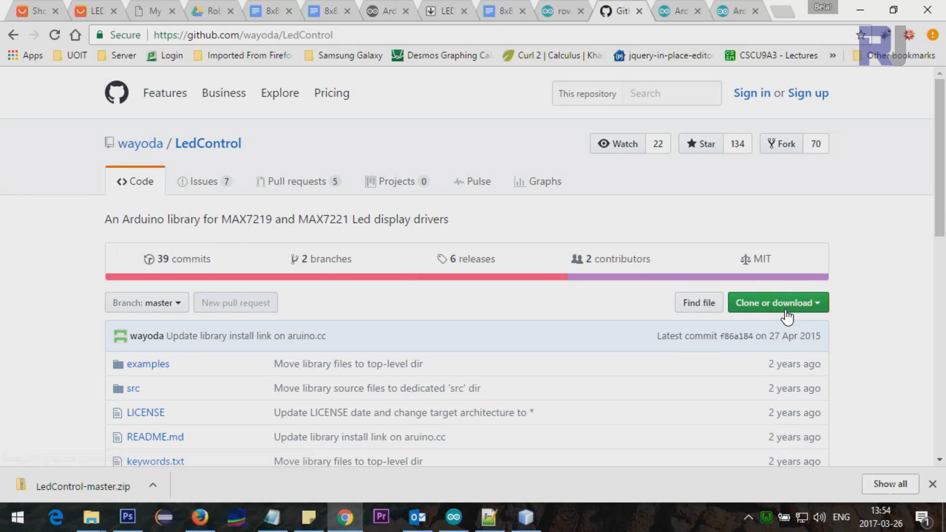
{"action": "mouse_move", "coordinate": [826, 314]}
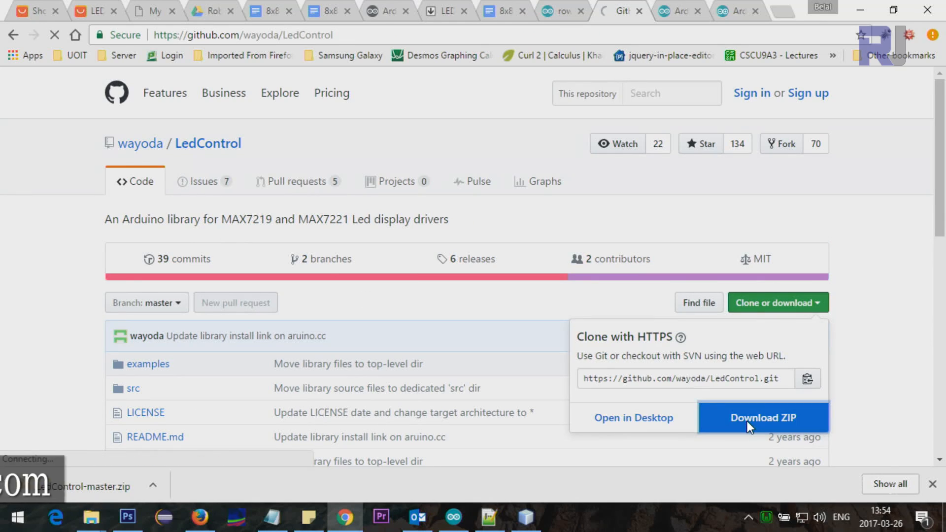
{"action": "left_click", "coordinate": [763, 418]}
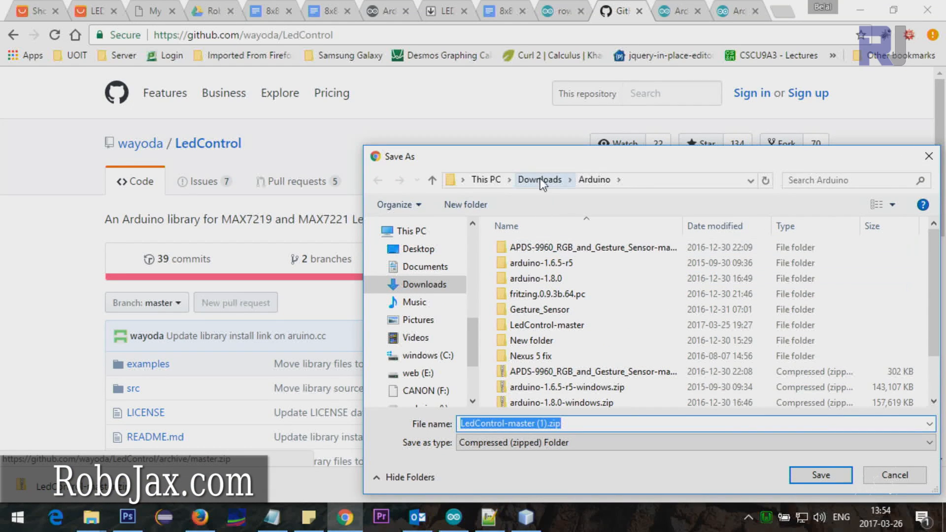
{"action": "mouse_move", "coordinate": [290, 513]}
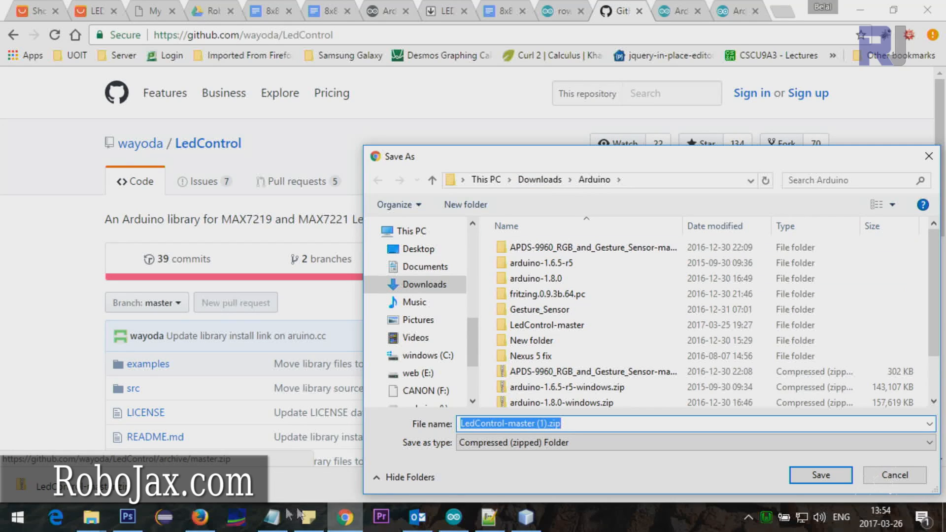
{"action": "mouse_move", "coordinate": [91, 517]}
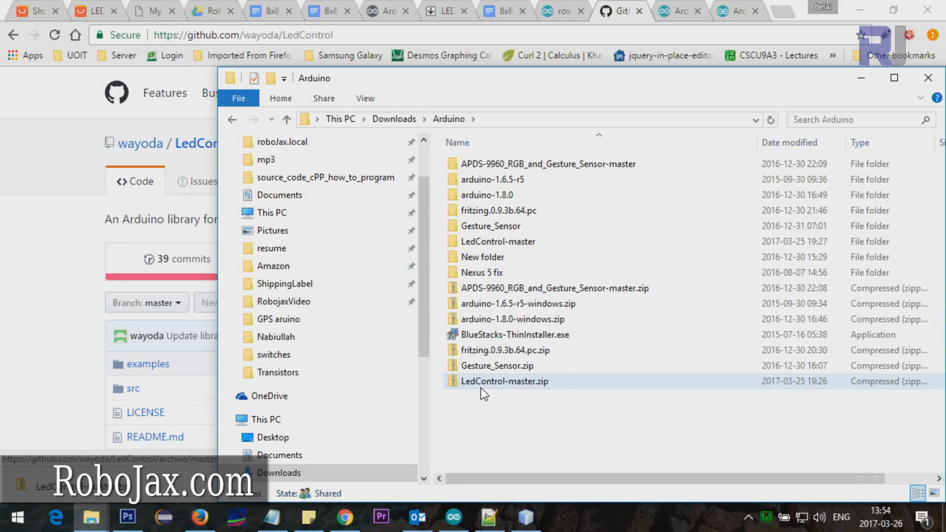
{"action": "right_click", "coordinate": [504, 381]}
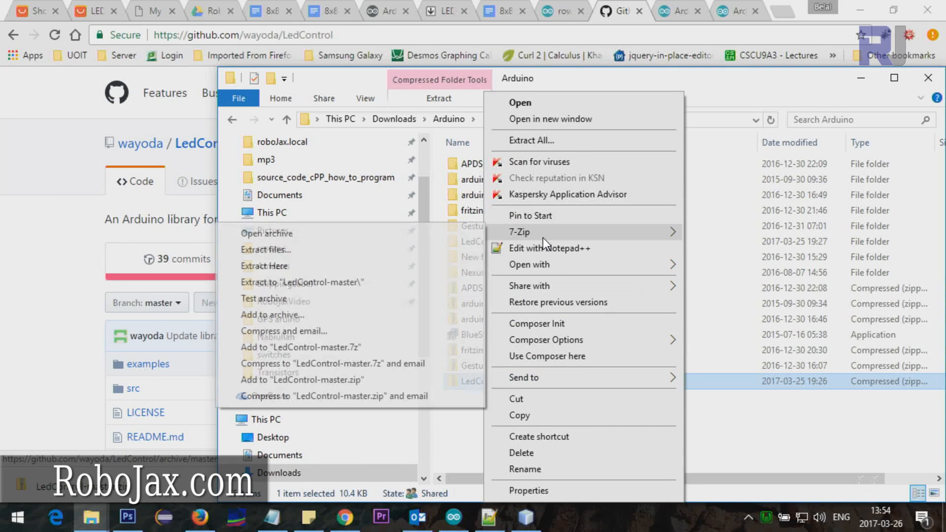
{"action": "mouse_move", "coordinate": [344, 331]}
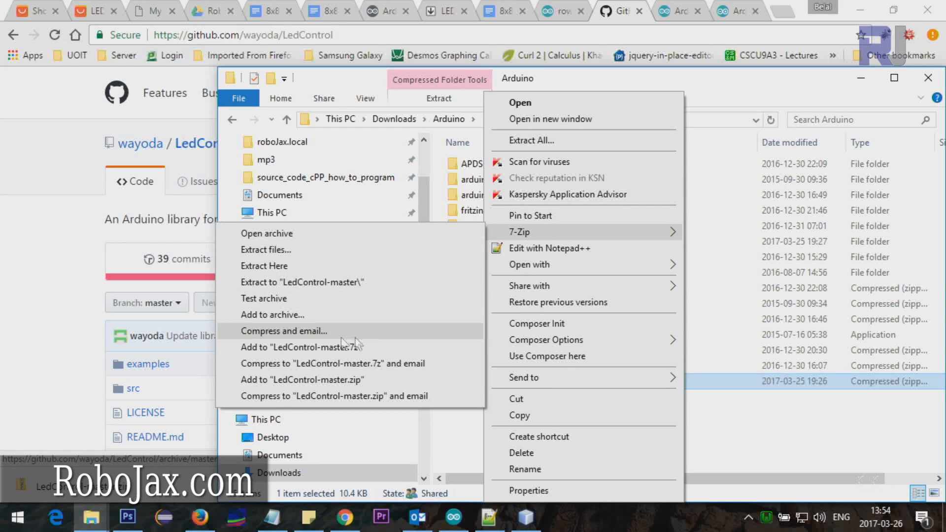
{"action": "mouse_move", "coordinate": [272, 266]}
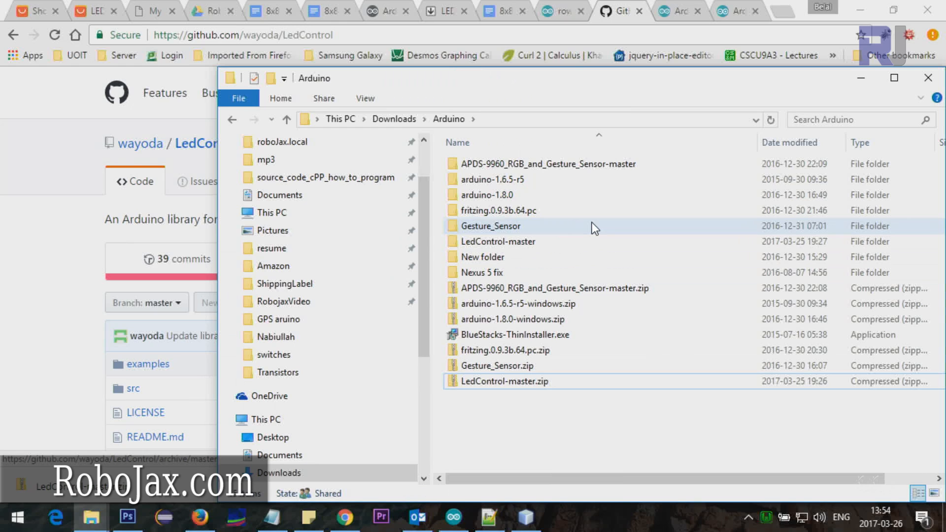
{"action": "mouse_move", "coordinate": [497, 242]}
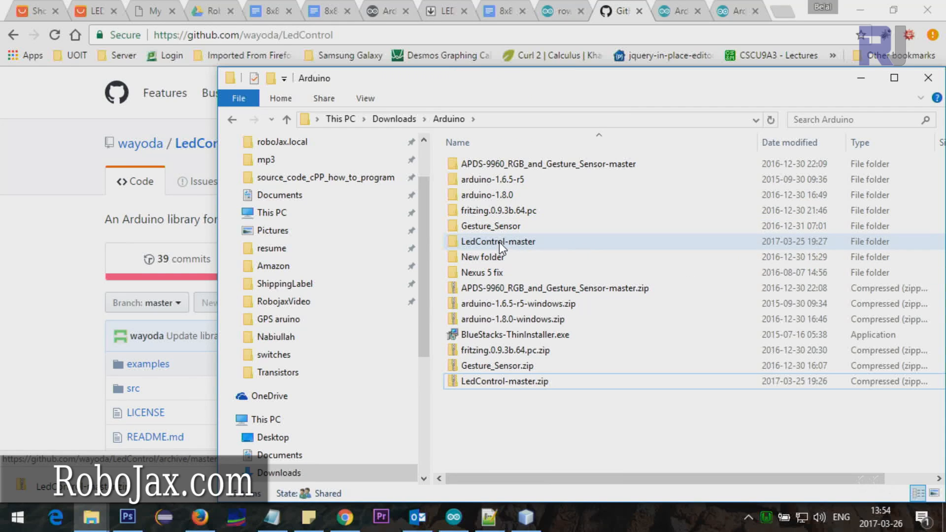
{"action": "double_click", "coordinate": [498, 241]}
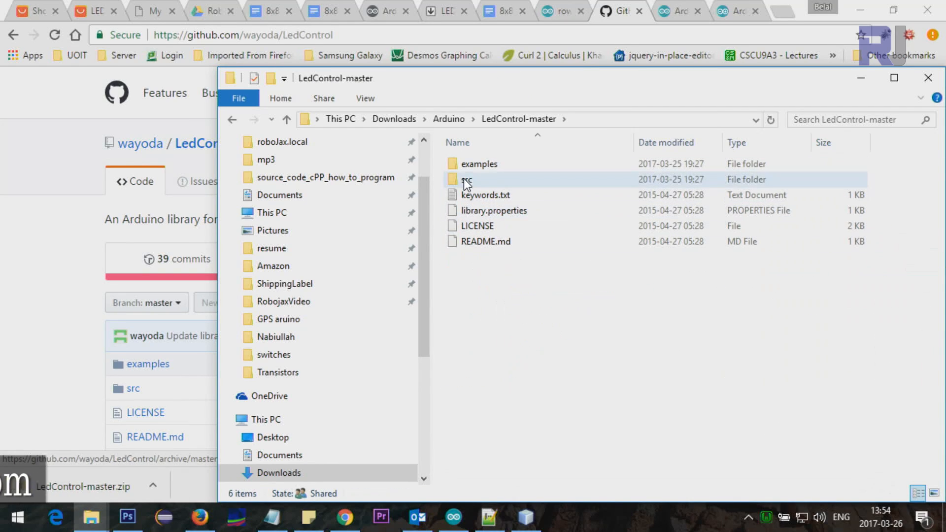
{"action": "double_click", "coordinate": [467, 179]}
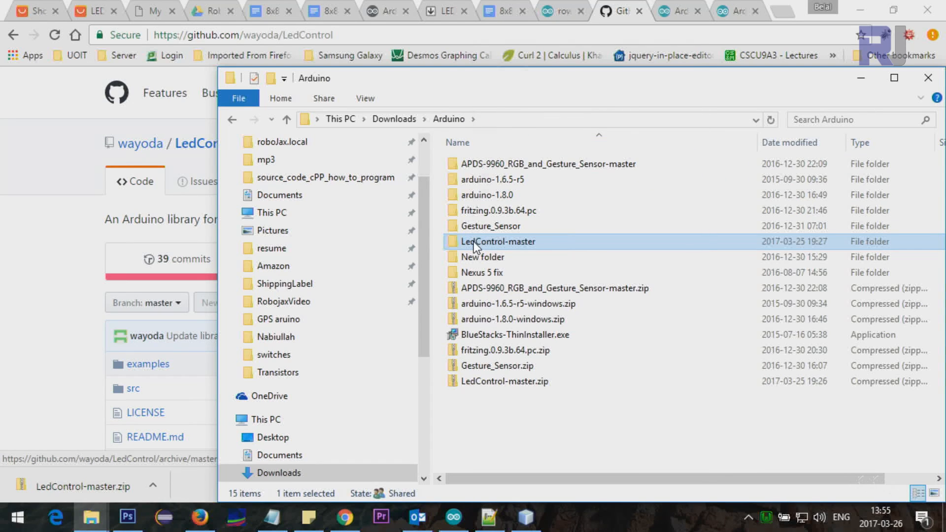
{"action": "mouse_move", "coordinate": [504, 194]}
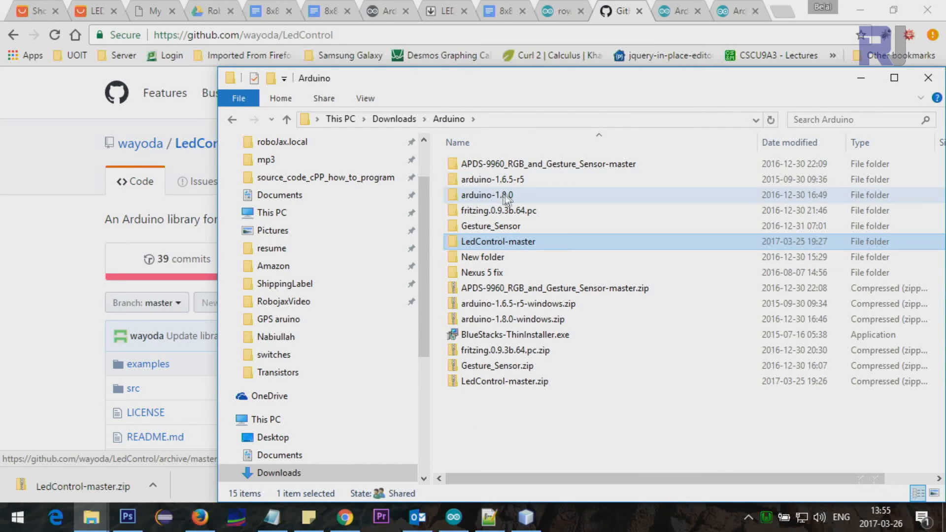
{"action": "mouse_move", "coordinate": [487, 194]}
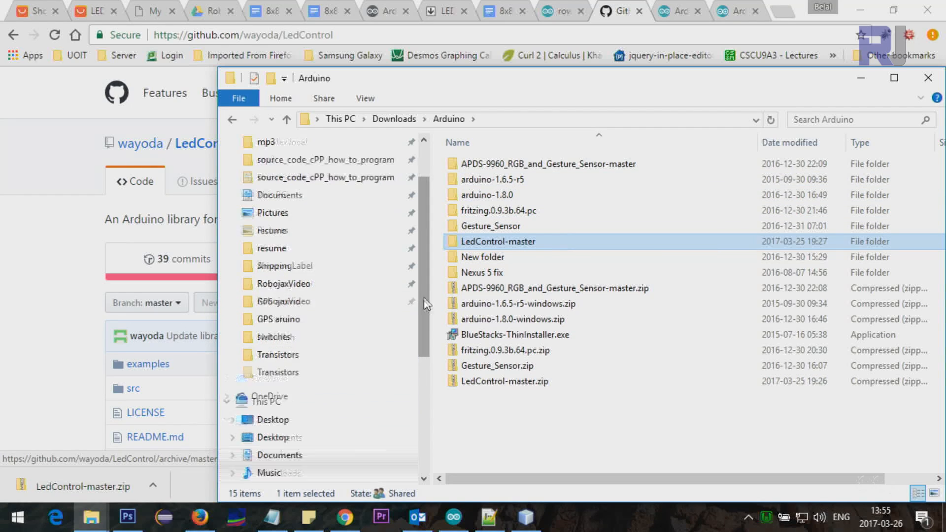
Browse the C: drive and Program Files, then return to Downloads\Arduino
{"action": "left_click", "coordinate": [283, 366]}
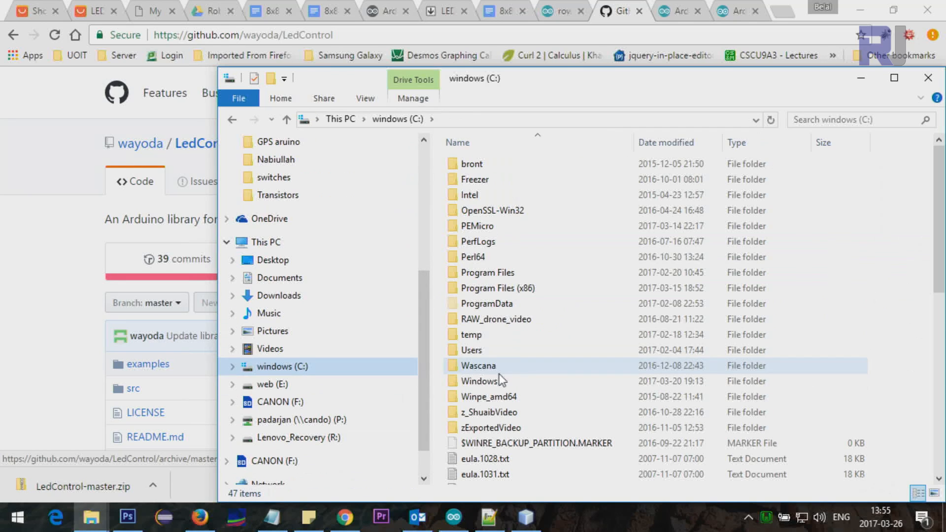
{"action": "double_click", "coordinate": [487, 272]}
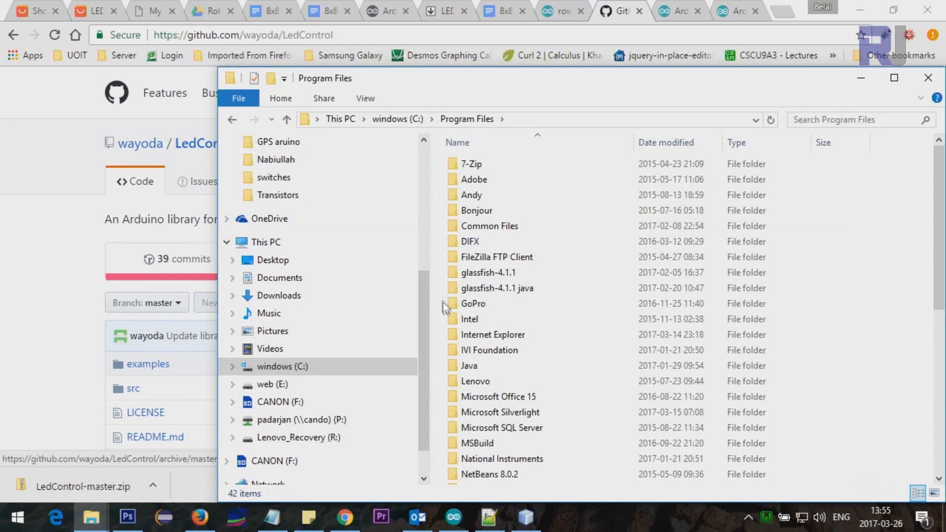
{"action": "left_click", "coordinate": [234, 119]}
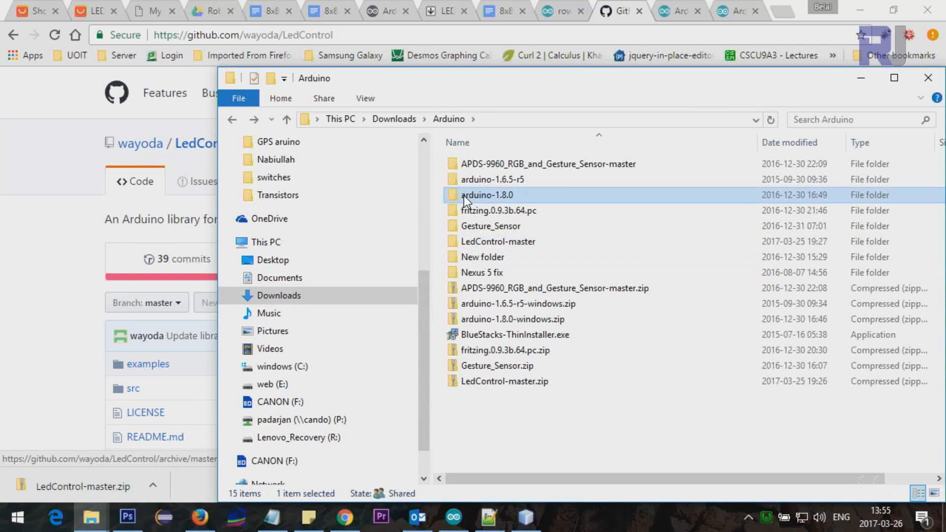
Open arduino-1.8.0 > libraries > LedControl-master > src to reveal LedControl.cpp and LedControl.h
{"action": "double_click", "coordinate": [487, 194]}
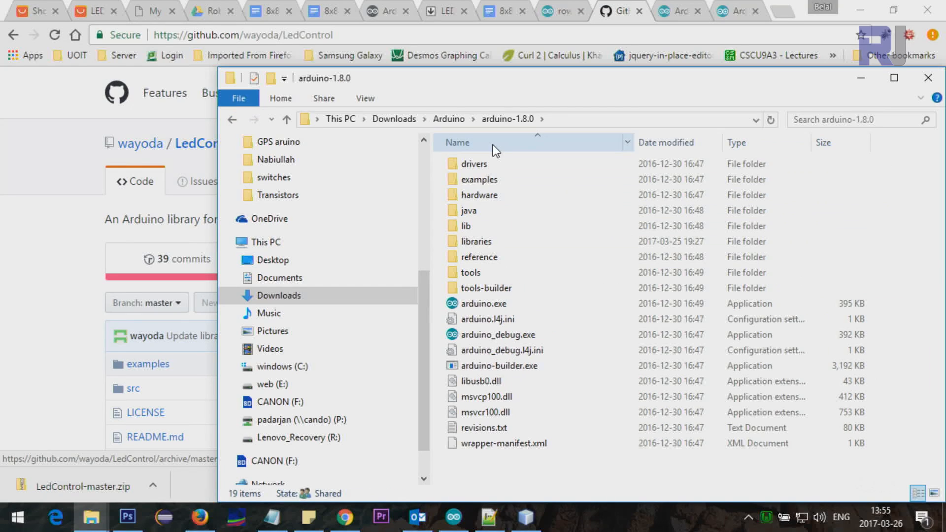
{"action": "double_click", "coordinate": [477, 241]}
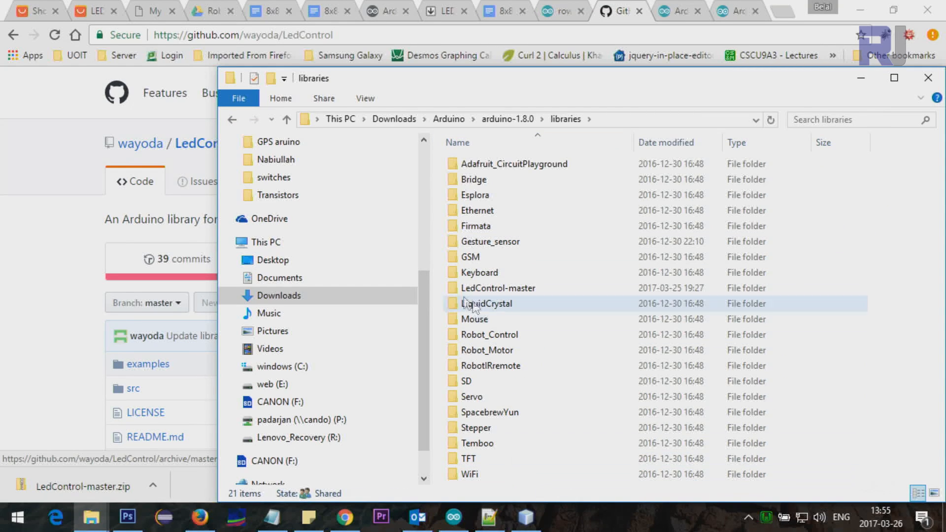
{"action": "left_click", "coordinate": [498, 288]}
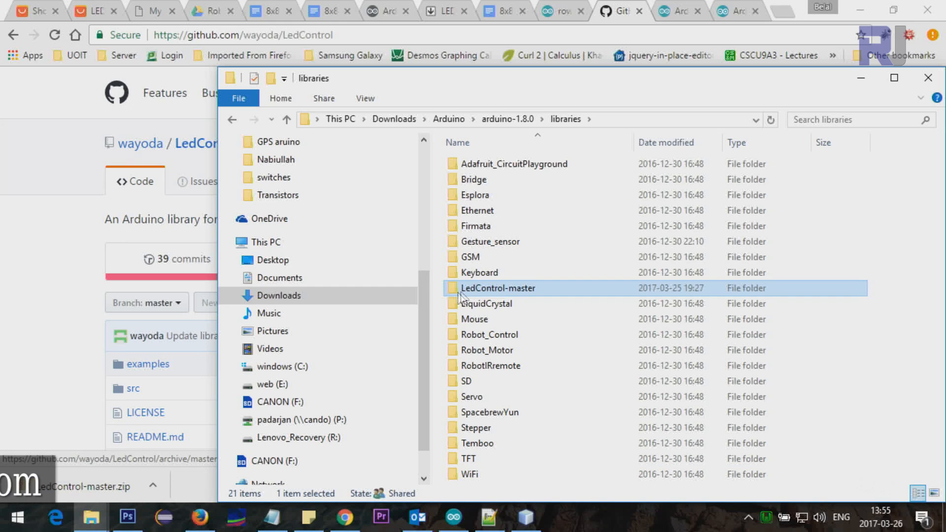
{"action": "mouse_move", "coordinate": [479, 292]}
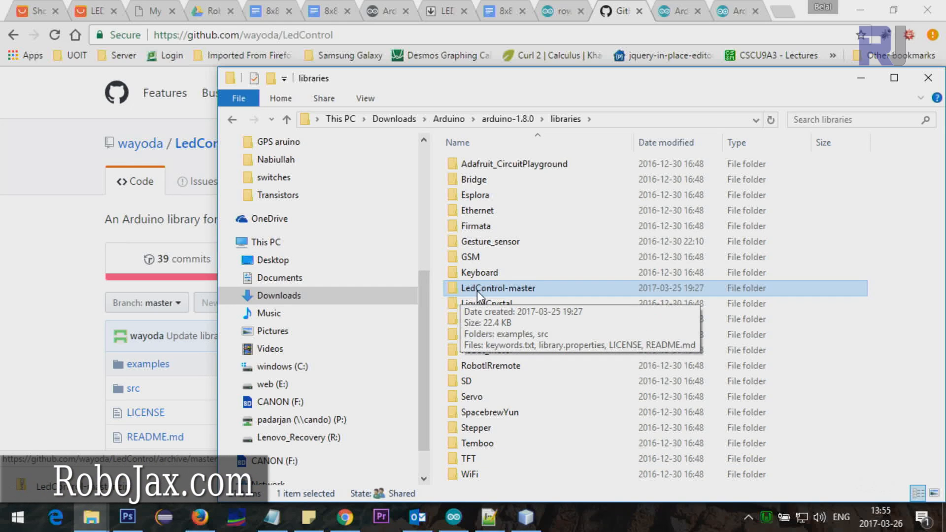
{"action": "double_click", "coordinate": [497, 288]}
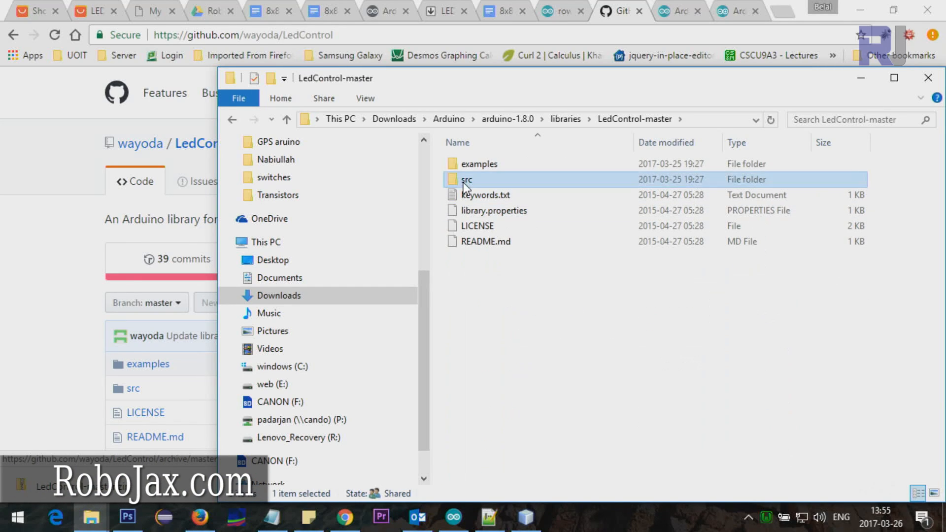
{"action": "double_click", "coordinate": [466, 179]}
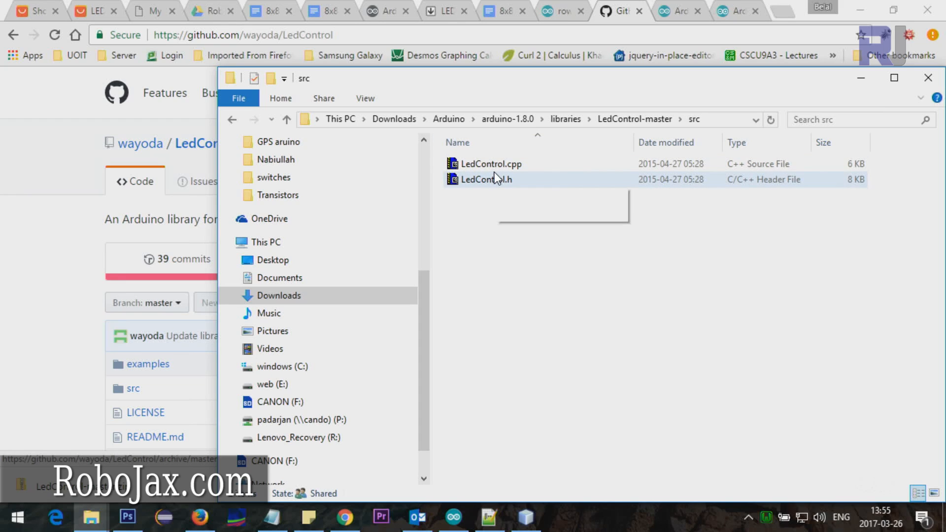
{"action": "mouse_move", "coordinate": [511, 149]}
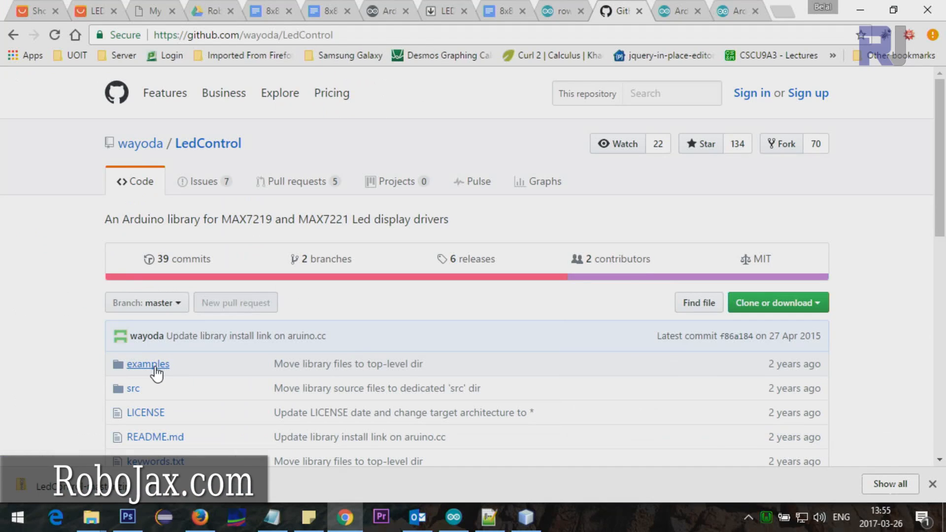
Open examples > LCDemoMatrix > LCDemoMatrix.ino on GitHub, scroll its code, then return to the IDE
{"action": "left_click", "coordinate": [148, 363]}
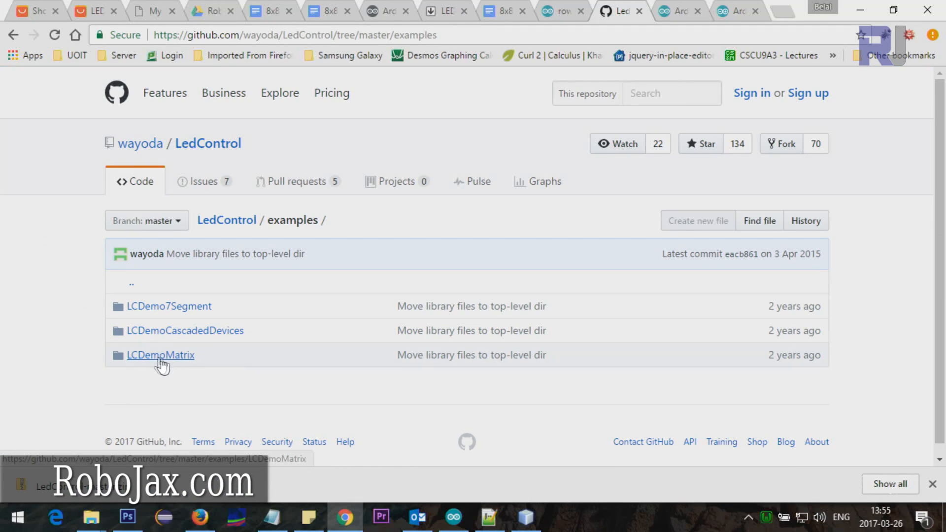
{"action": "mouse_move", "coordinate": [215, 341]}
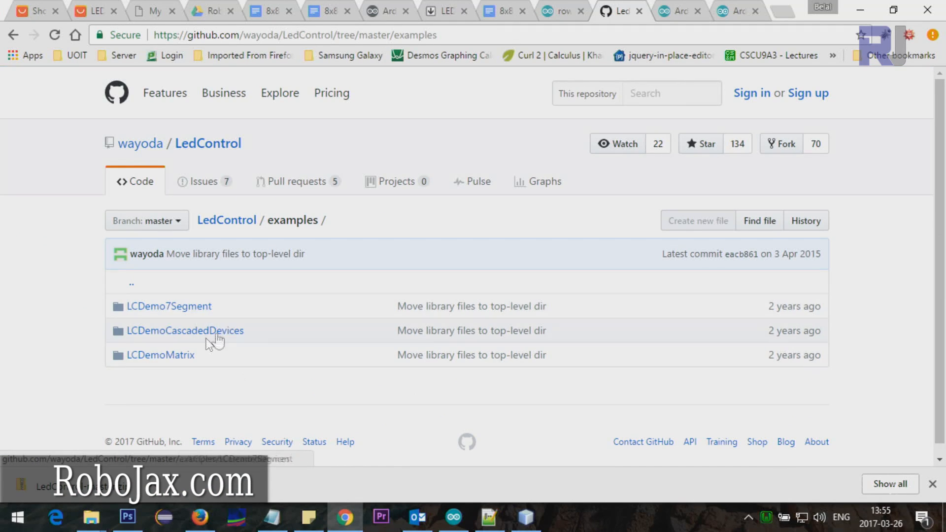
{"action": "left_click", "coordinate": [159, 354]}
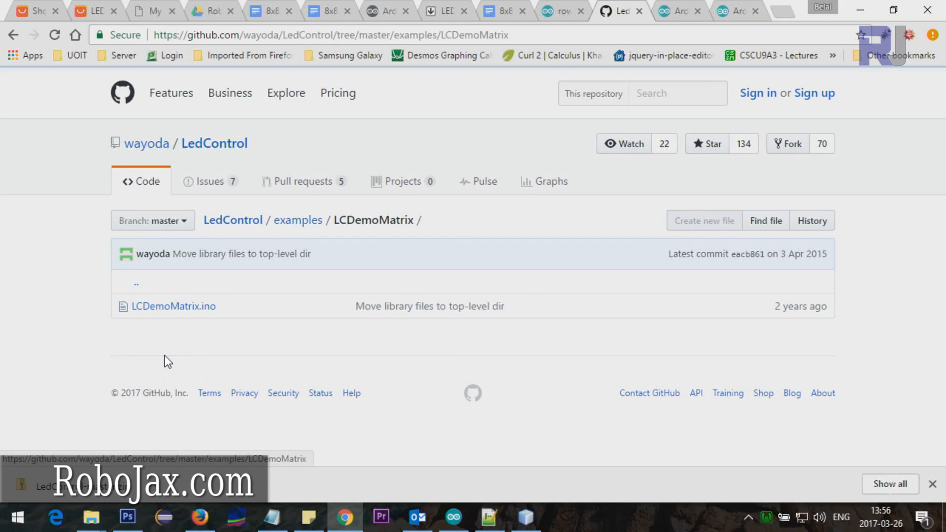
{"action": "left_click", "coordinate": [172, 306]}
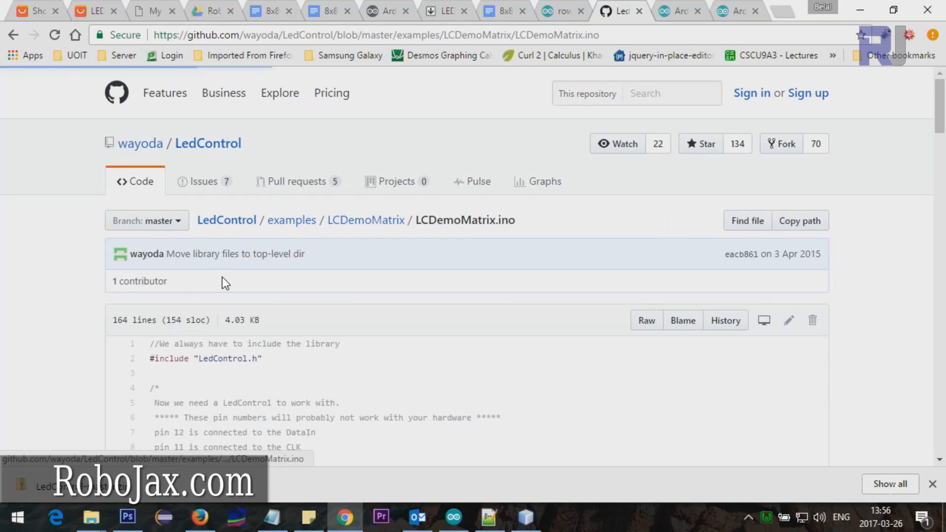
{"action": "scroll", "scroll_direction": "down", "scroll_amount": 3}
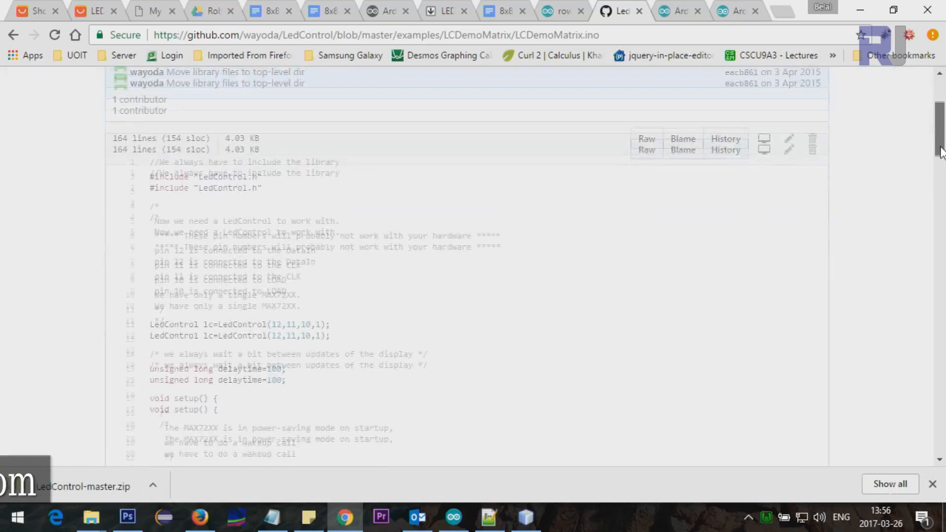
{"action": "scroll", "scroll_direction": "down", "scroll_amount": 3}
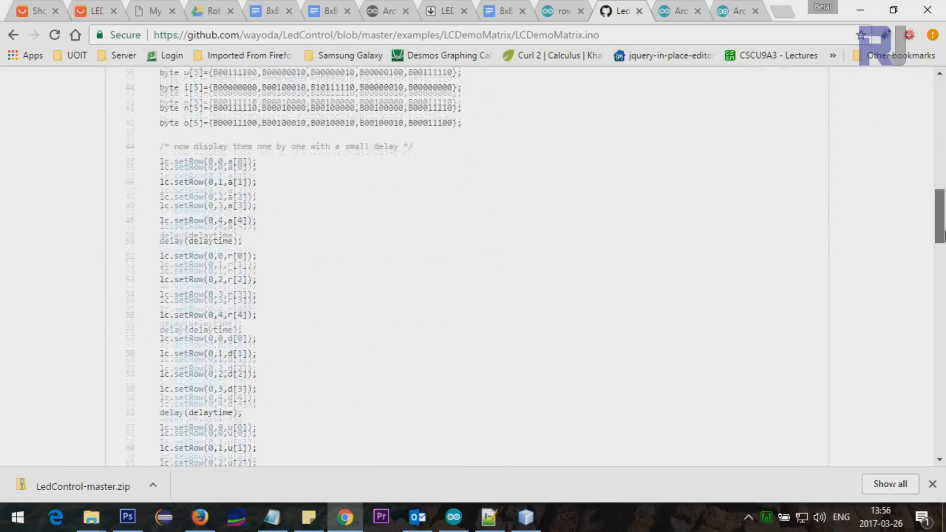
{"action": "left_click", "coordinate": [453, 517]}
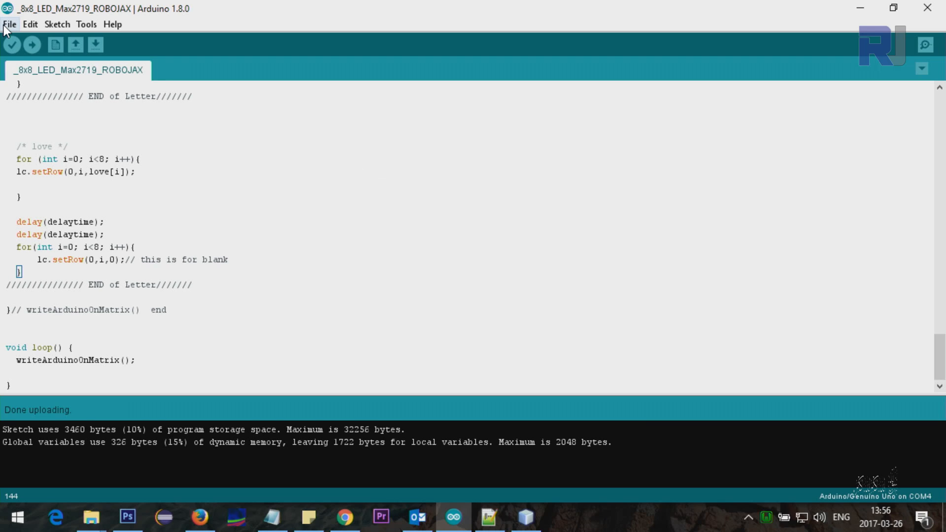
Open the LCDemoMatrix sketch from File > Examples > LedControl
{"action": "left_click", "coordinate": [9, 24]}
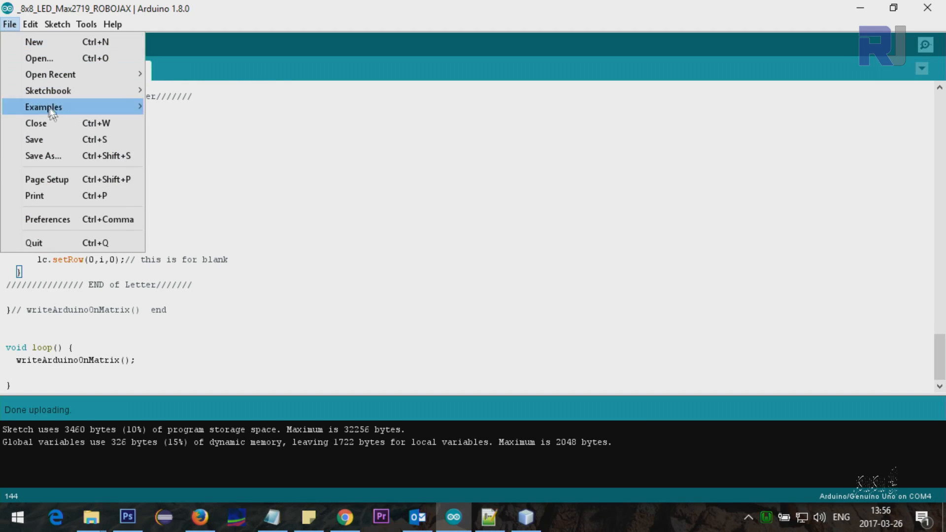
{"action": "mouse_move", "coordinate": [218, 134]}
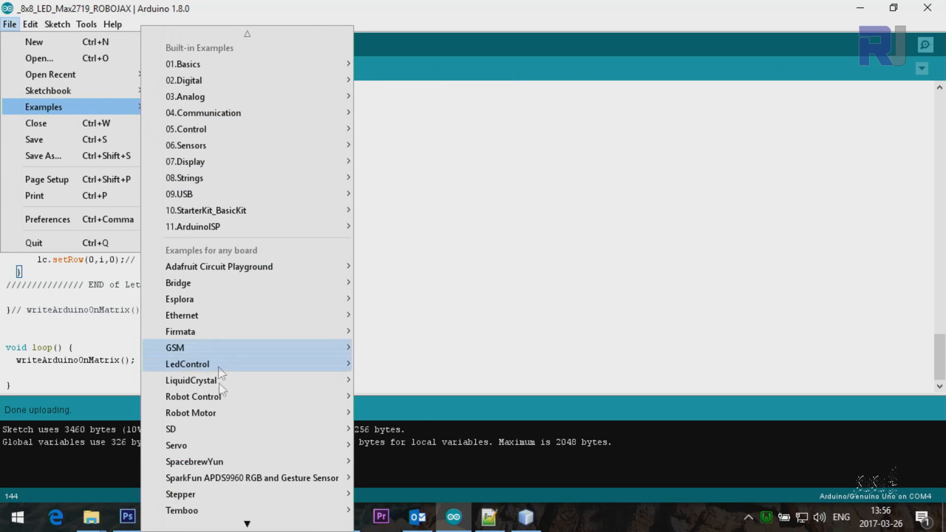
{"action": "scroll", "scroll_direction": "down", "scroll_amount": 3}
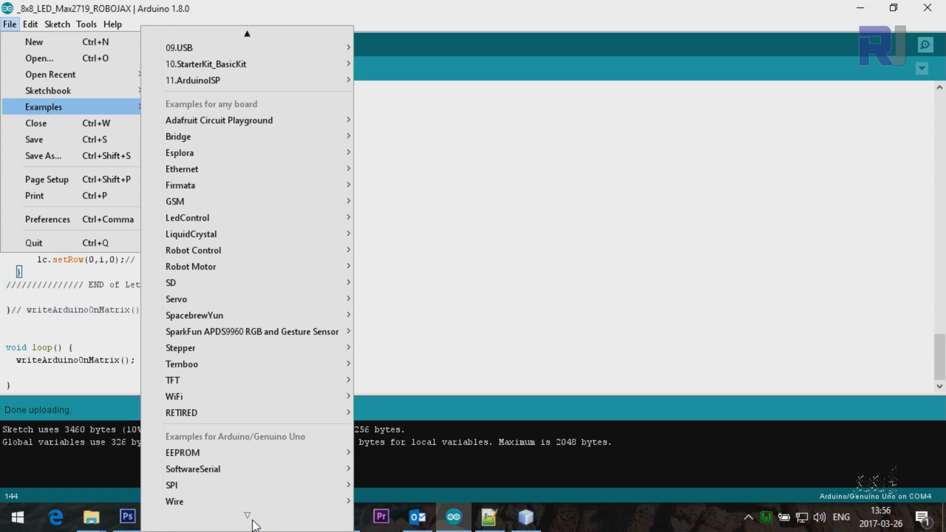
{"action": "mouse_move", "coordinate": [254, 425]}
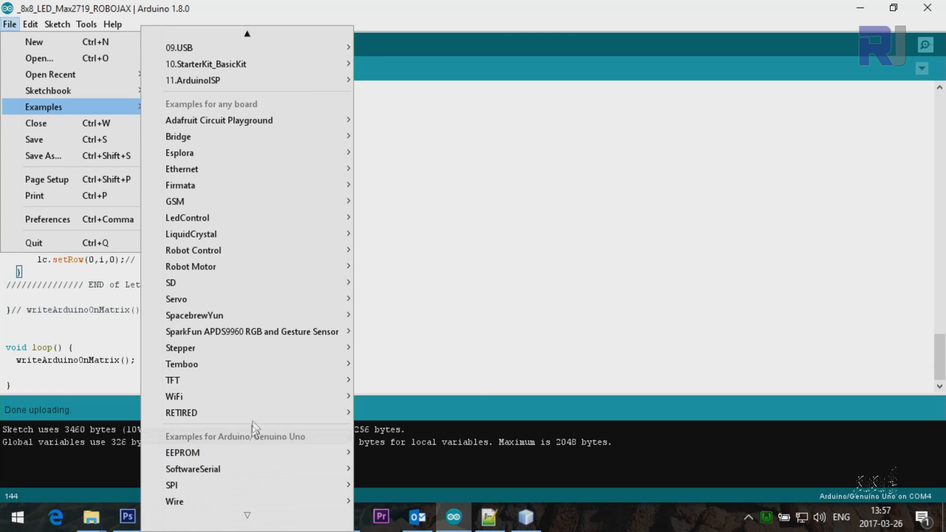
{"action": "mouse_move", "coordinate": [226, 234]}
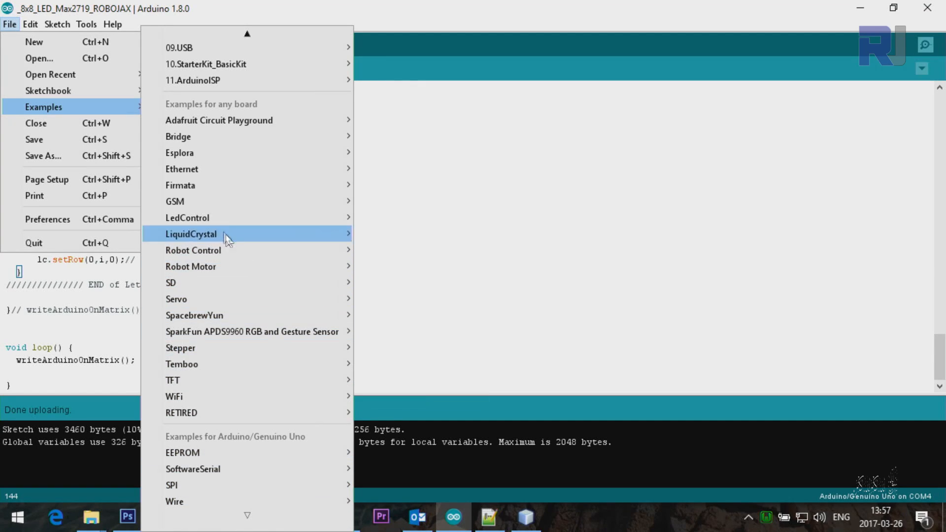
{"action": "mouse_move", "coordinate": [188, 218]}
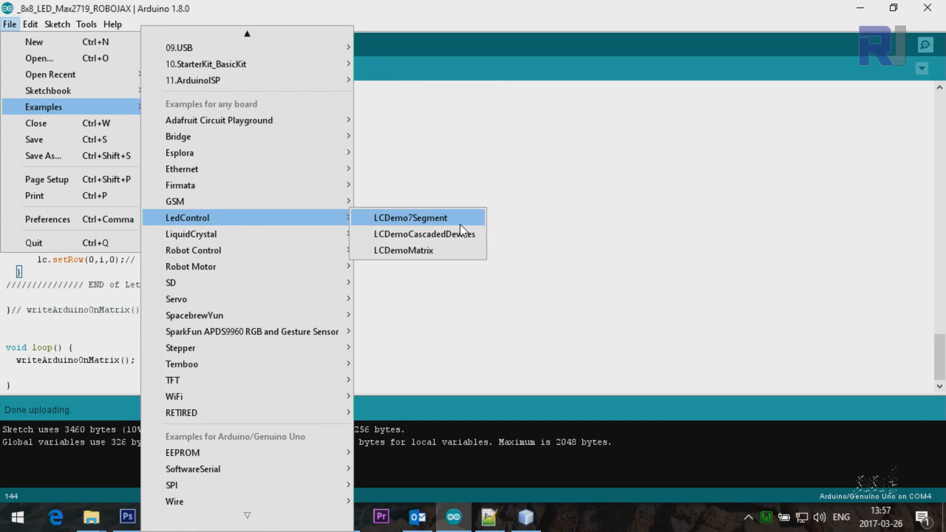
{"action": "mouse_move", "coordinate": [210, 211]}
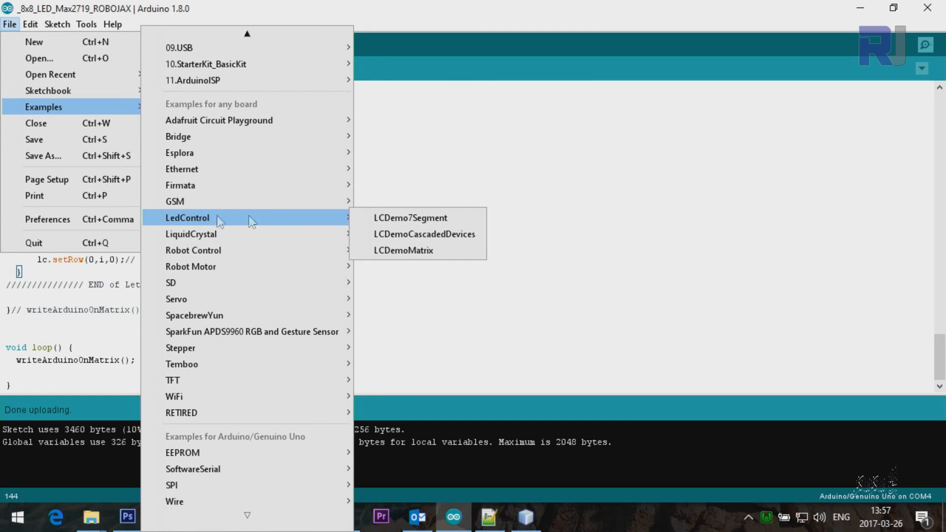
{"action": "mouse_move", "coordinate": [411, 250]}
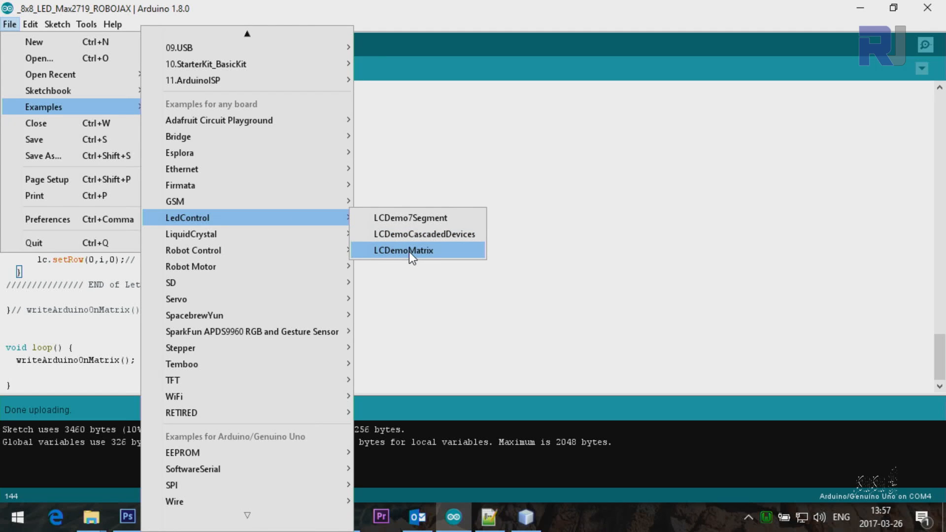
{"action": "left_click", "coordinate": [404, 250]}
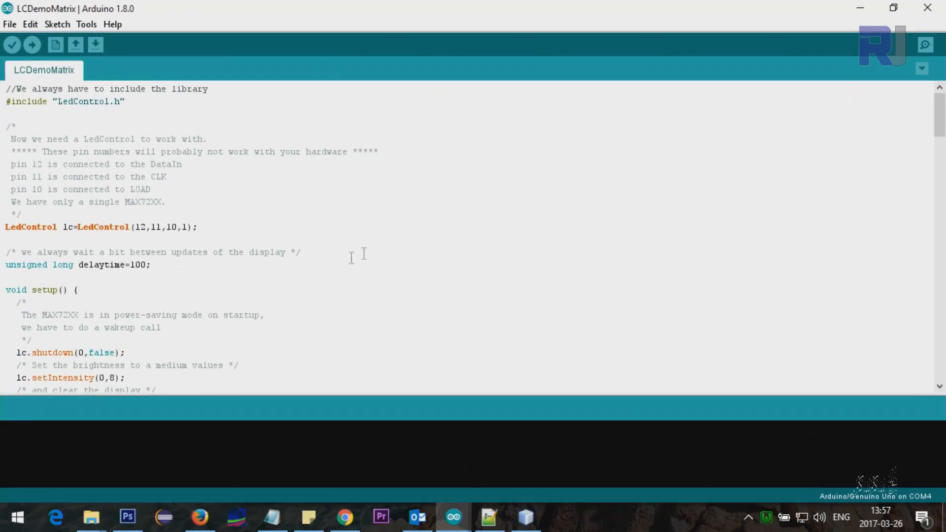
{"action": "scroll", "scroll_direction": "down", "scroll_amount": 3}
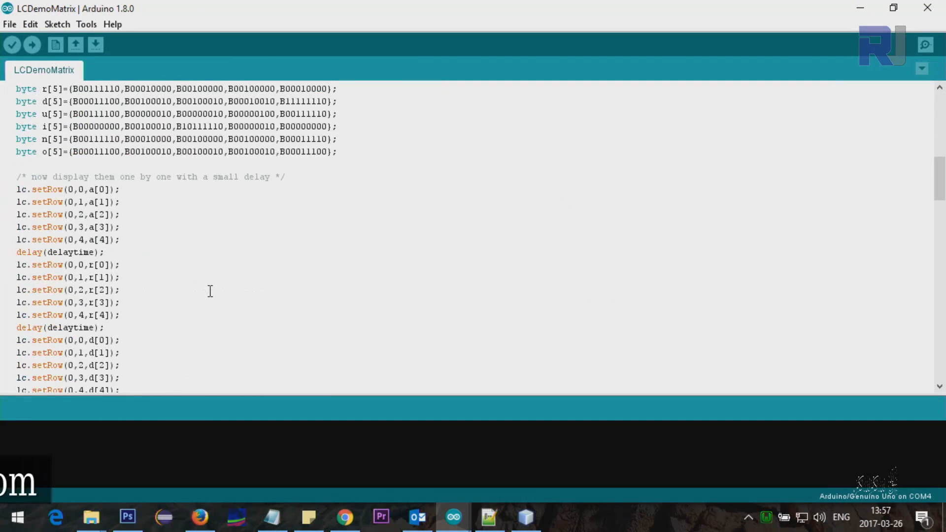
{"action": "scroll", "scroll_direction": "up", "scroll_amount": 3}
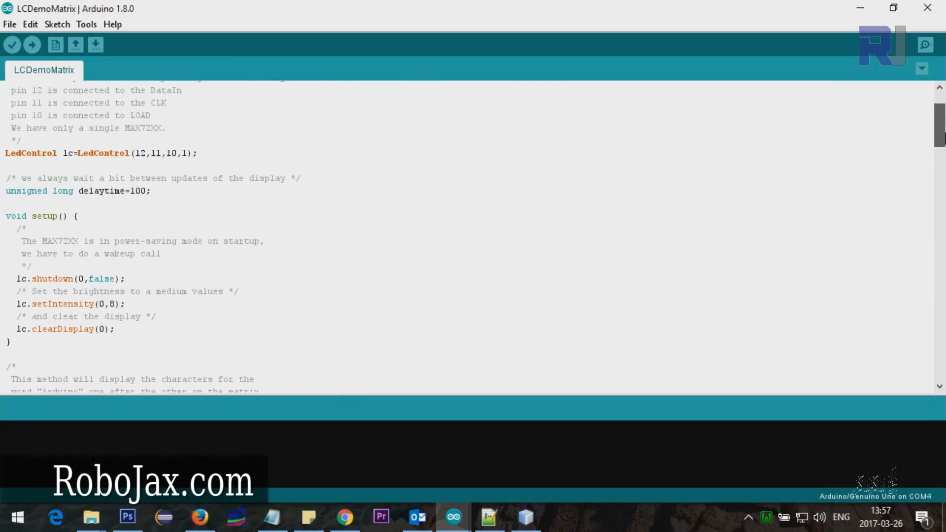
{"action": "scroll", "scroll_direction": "up", "scroll_amount": 3}
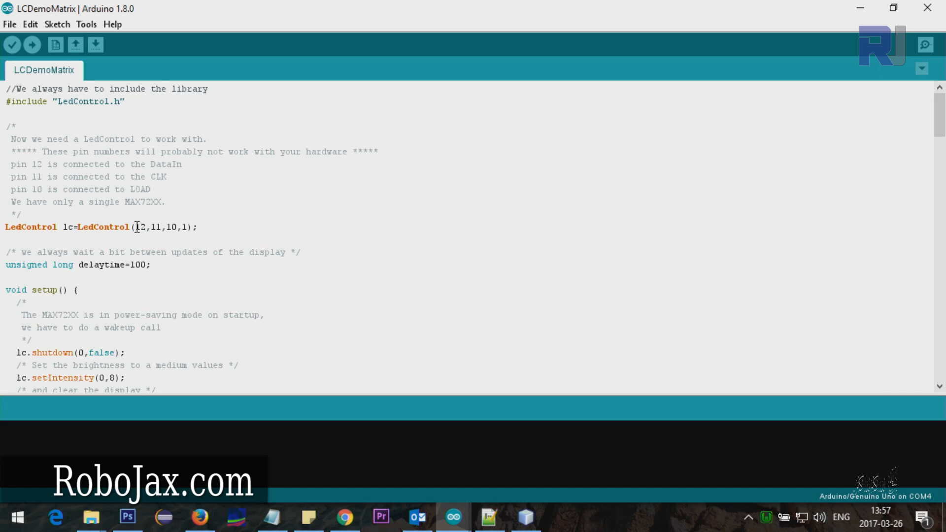
{"action": "mouse_move", "coordinate": [143, 229]}
{"action": "type", "text": "CS"}
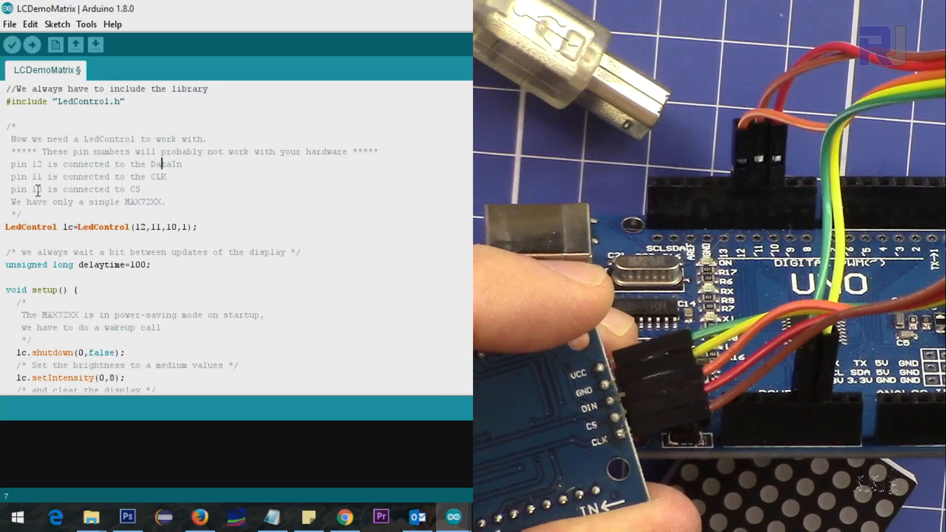
{"action": "double_click", "coordinate": [29, 189]}
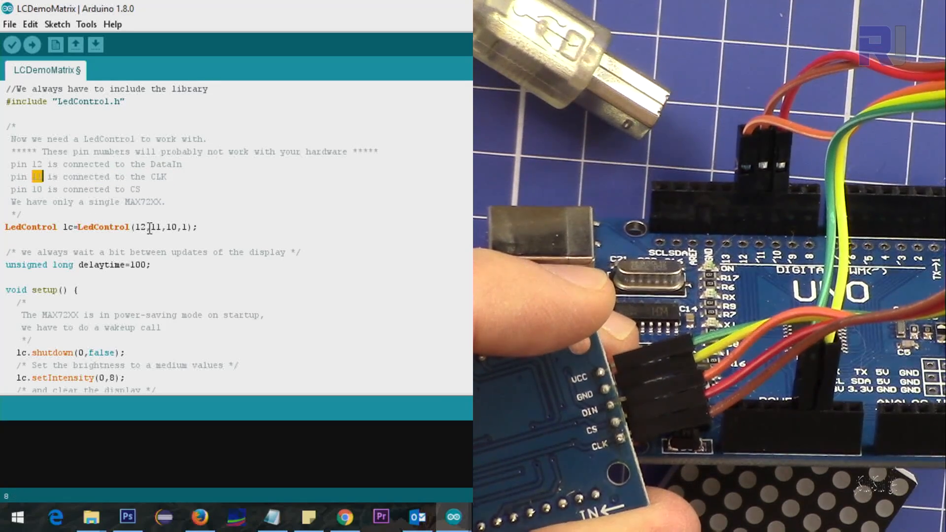
{"action": "double_click", "coordinate": [159, 226]}
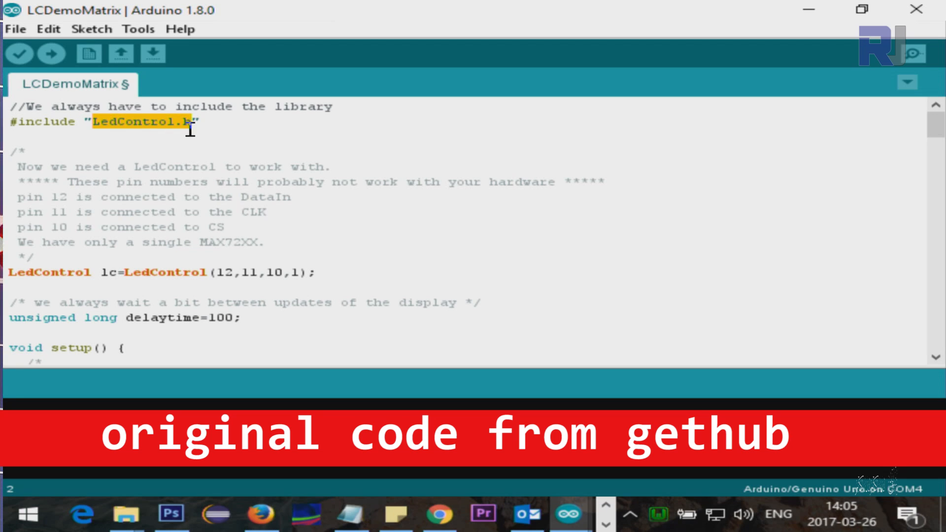
{"action": "mouse_move", "coordinate": [210, 273]}
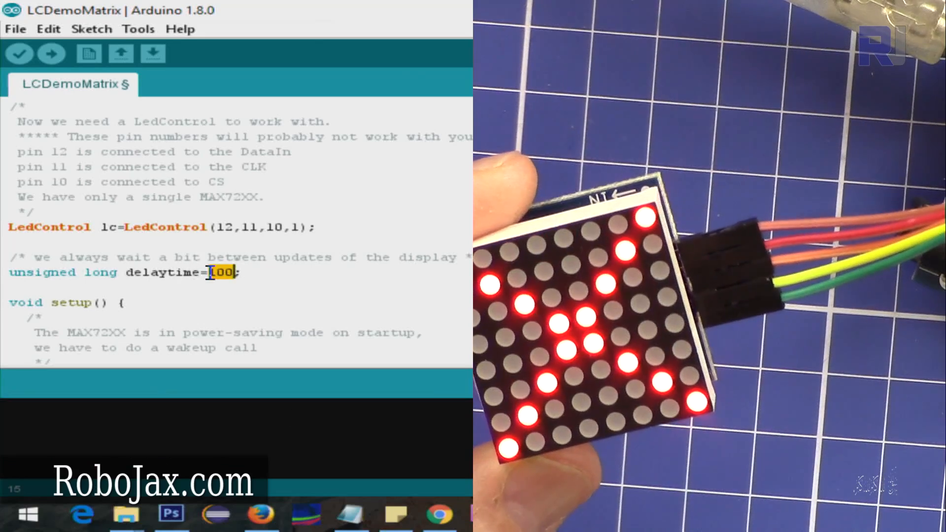
Upload the LCDemoMatrix sketch to the Uno until Done uploading appears
{"action": "left_click", "coordinate": [51, 54]}
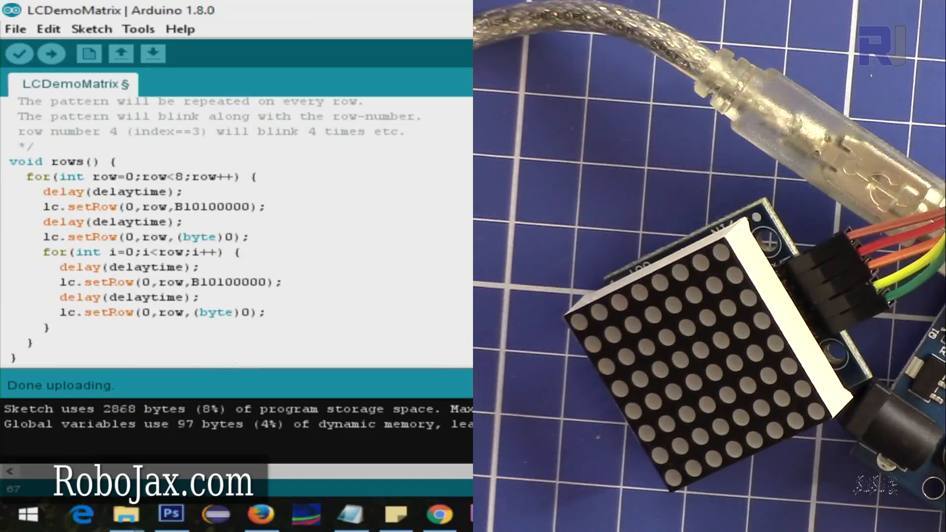
{"action": "scroll", "scroll_direction": "down", "scroll_amount": 3}
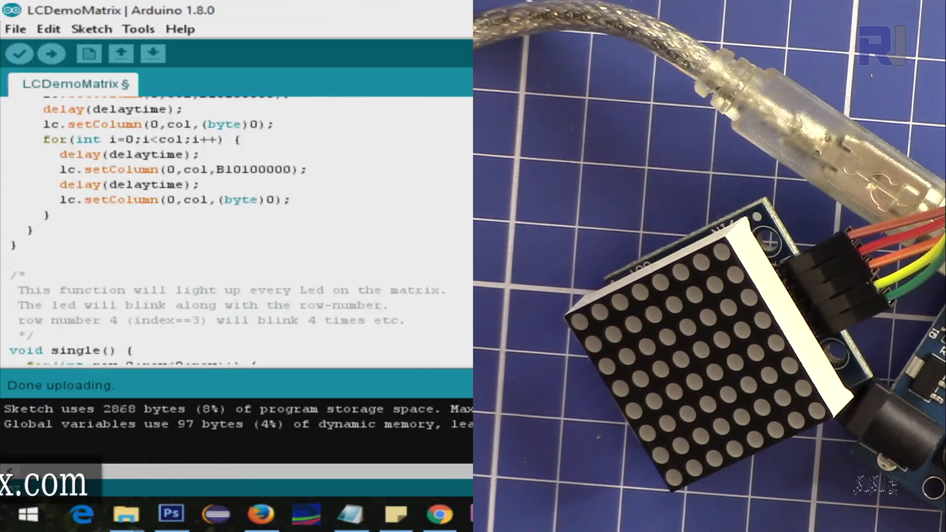
{"action": "scroll", "scroll_direction": "down", "scroll_amount": 3}
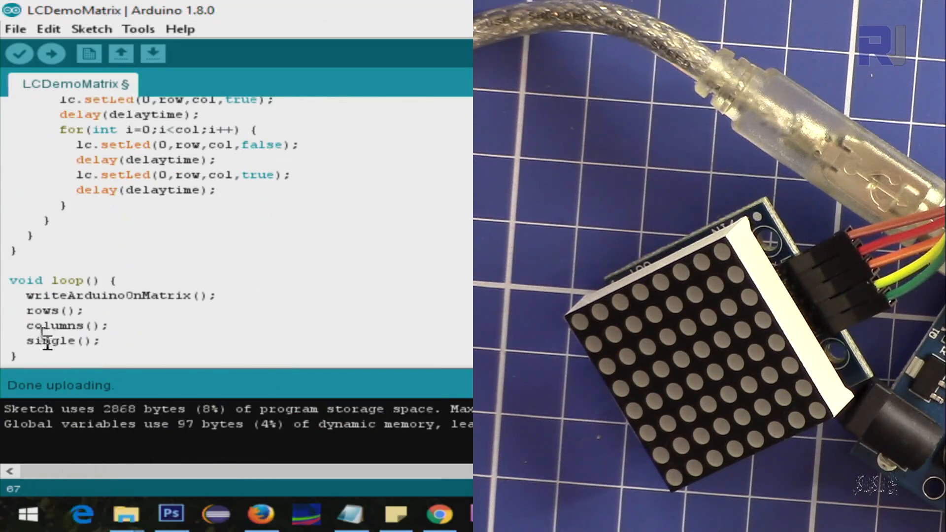
{"action": "left_click", "coordinate": [29, 296]}
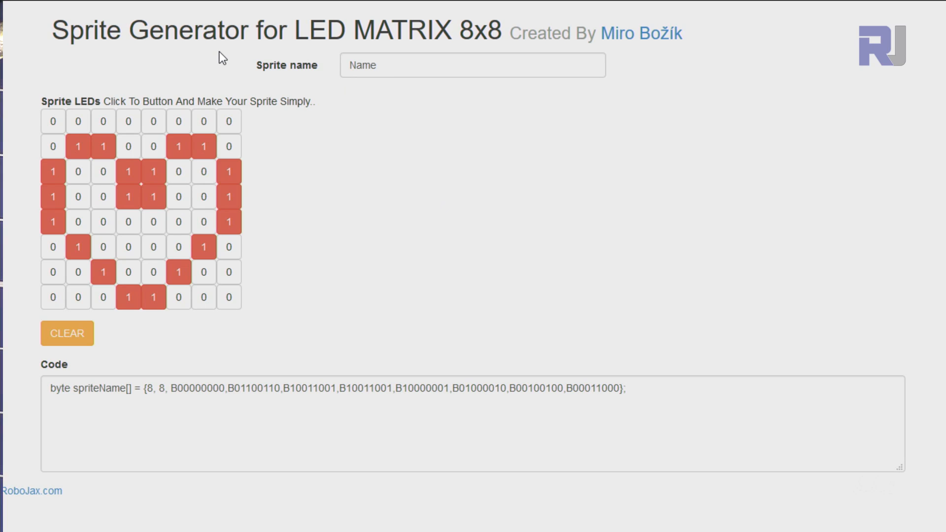
{"action": "mouse_move", "coordinate": [307, 124]}
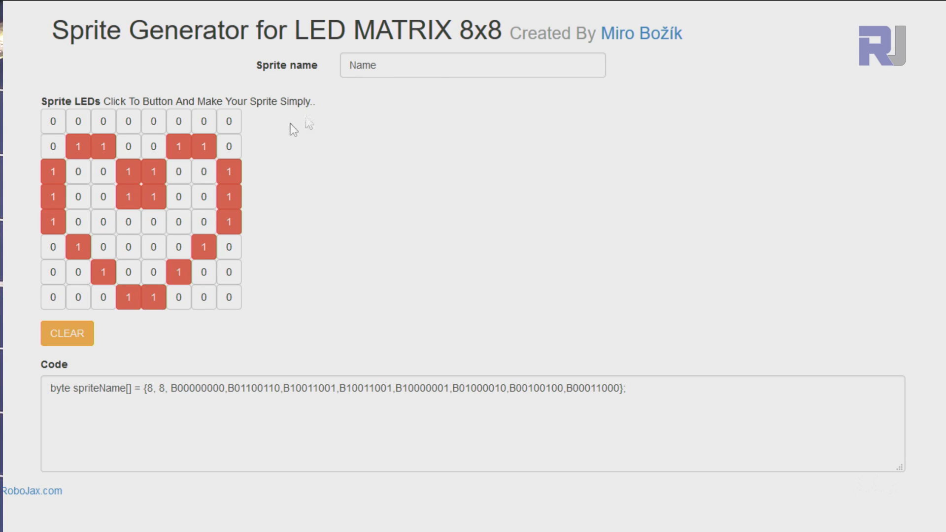
{"action": "mouse_move", "coordinate": [642, 33]}
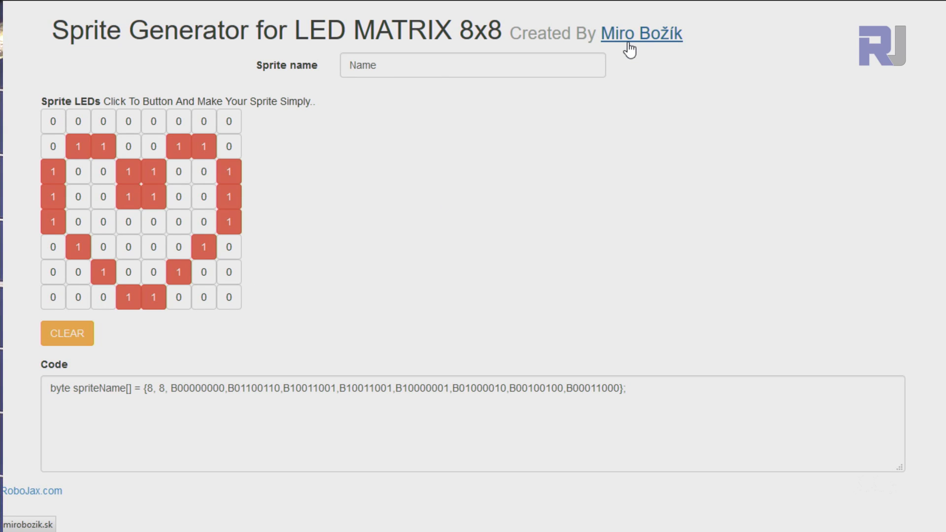
{"action": "mouse_move", "coordinate": [575, 44]}
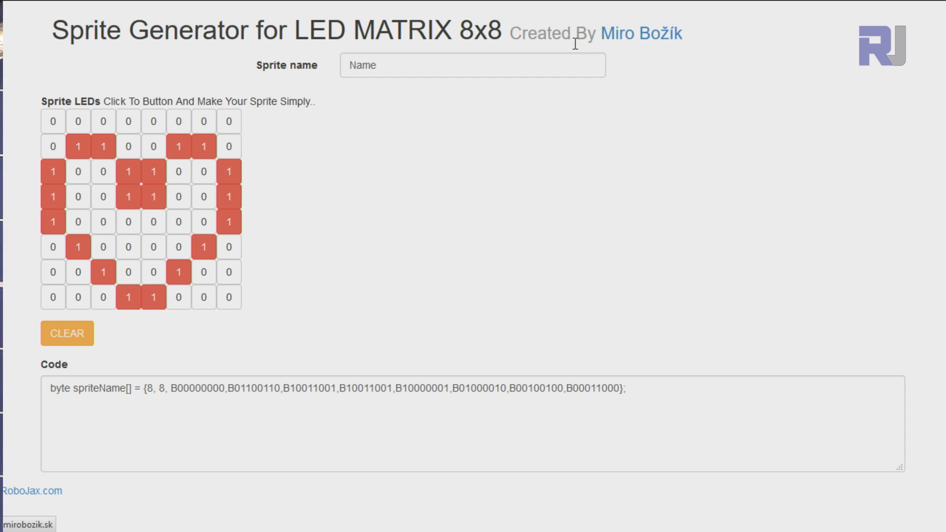
{"action": "mouse_move", "coordinate": [390, 88]}
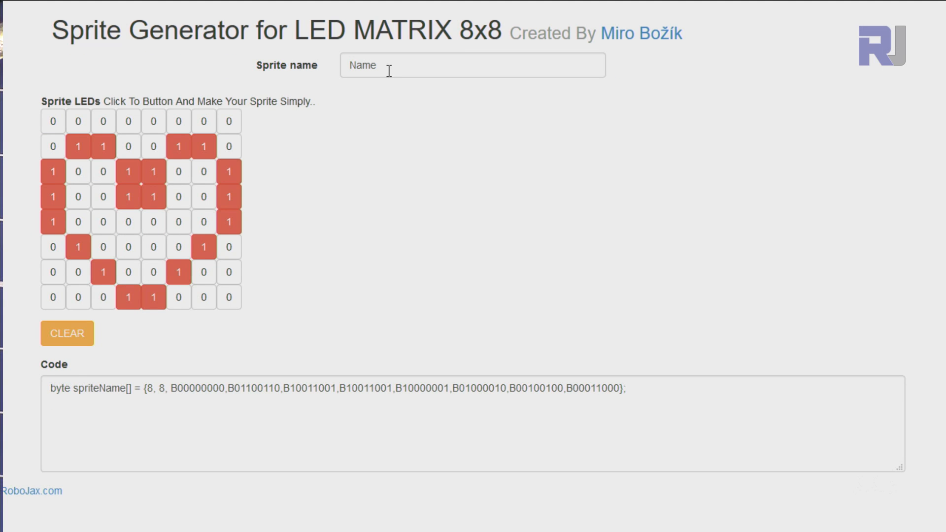
{"action": "mouse_move", "coordinate": [307, 83]}
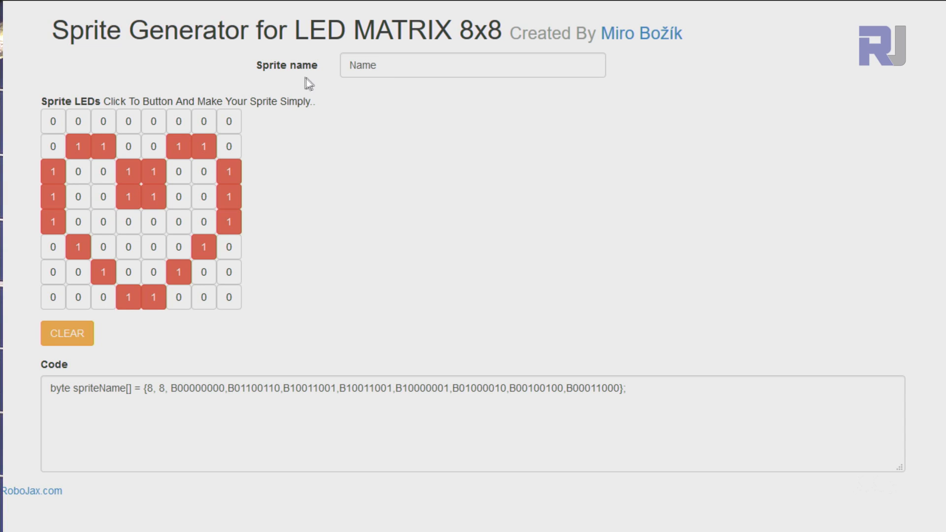
{"action": "mouse_move", "coordinate": [294, 143]}
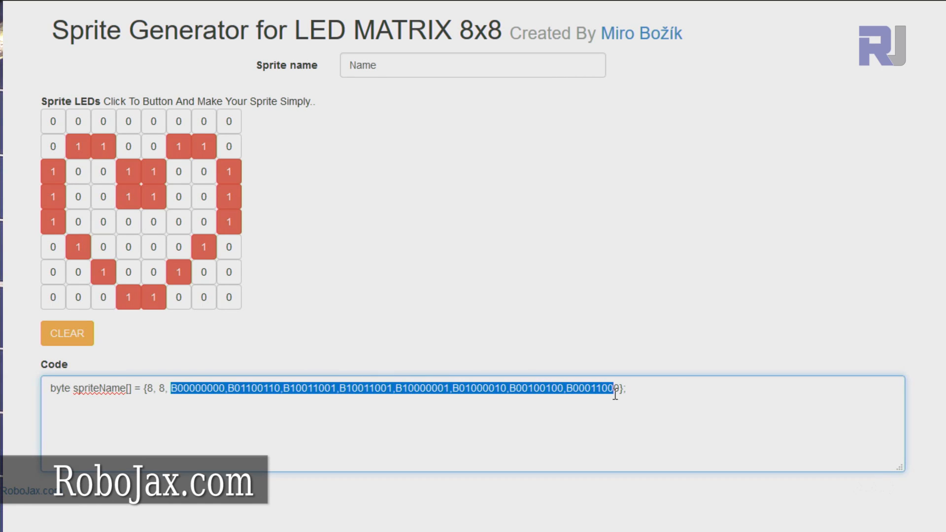
Highlight the heart's row bytes, then toggle the bottom-right LED on and off
{"action": "left_click", "coordinate": [155, 298]}
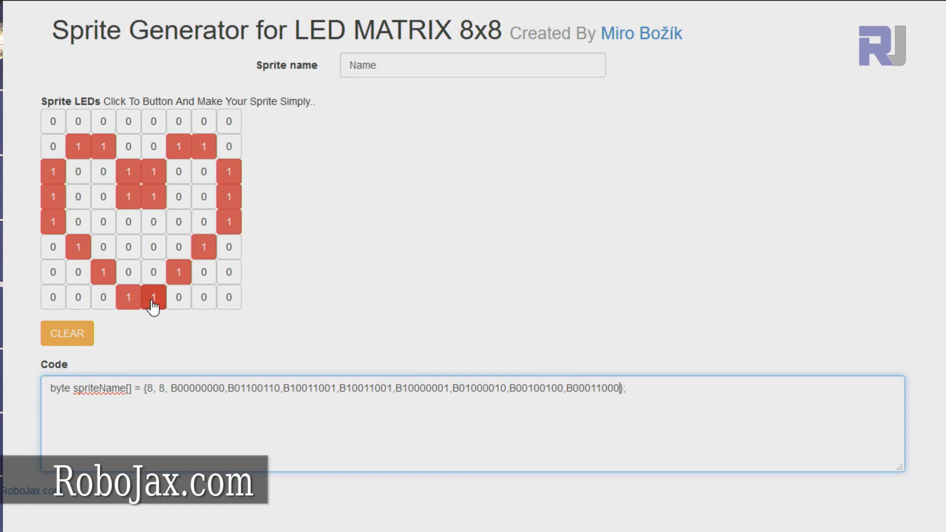
{"action": "left_click", "coordinate": [153, 297]}
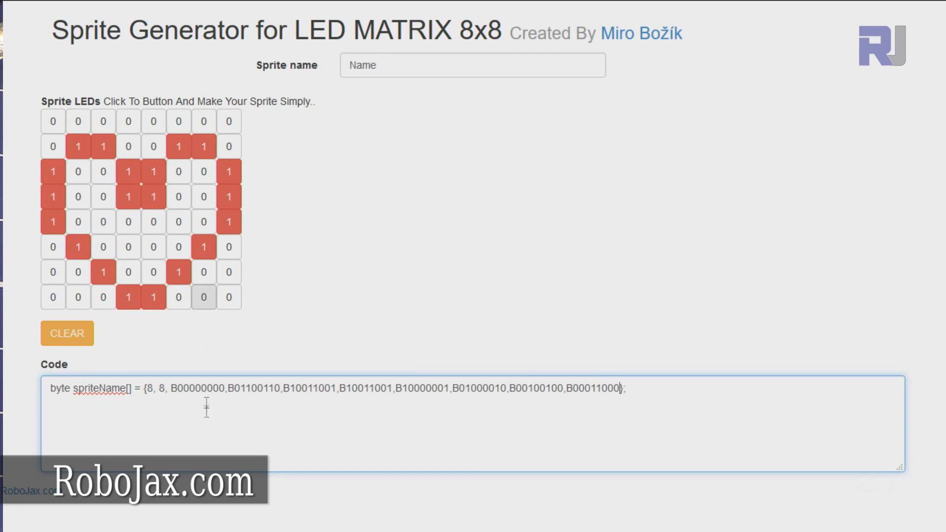
{"action": "double_click", "coordinate": [196, 389]}
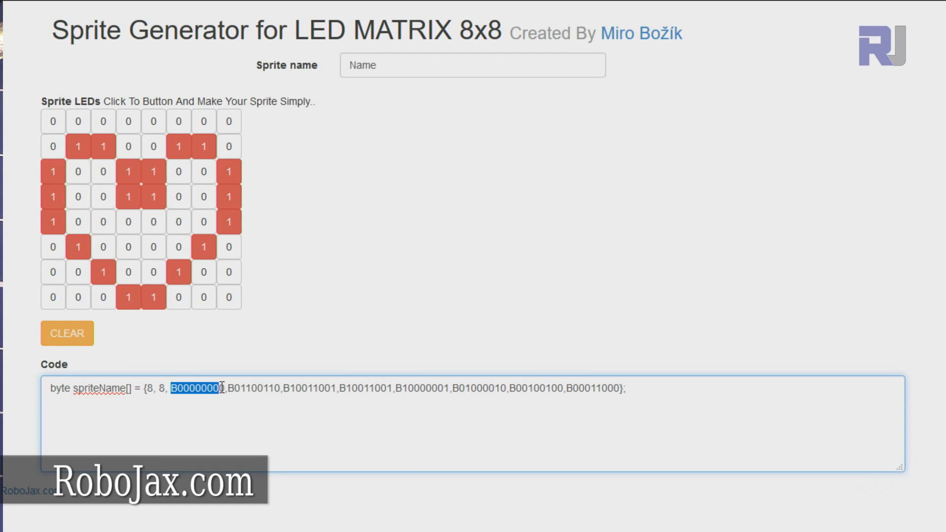
{"action": "mouse_move", "coordinate": [143, 346]}
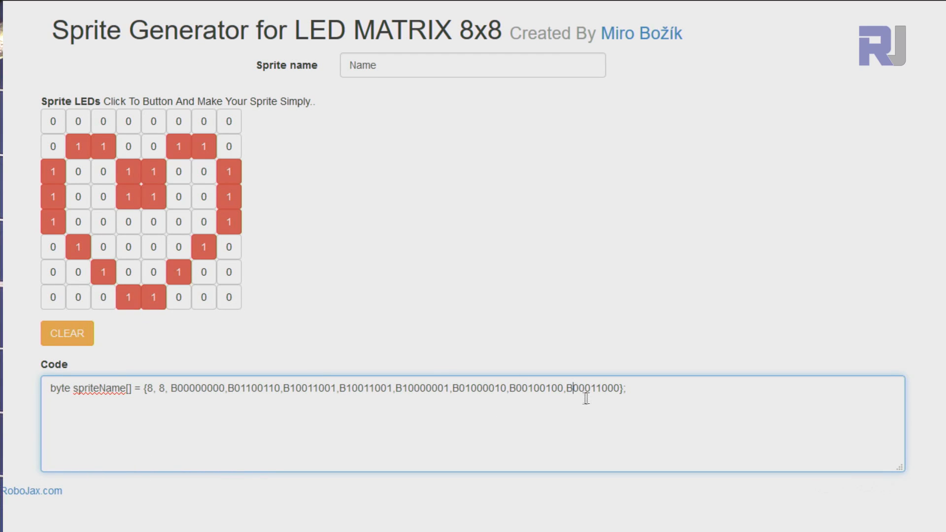
{"action": "double_click", "coordinate": [595, 389]}
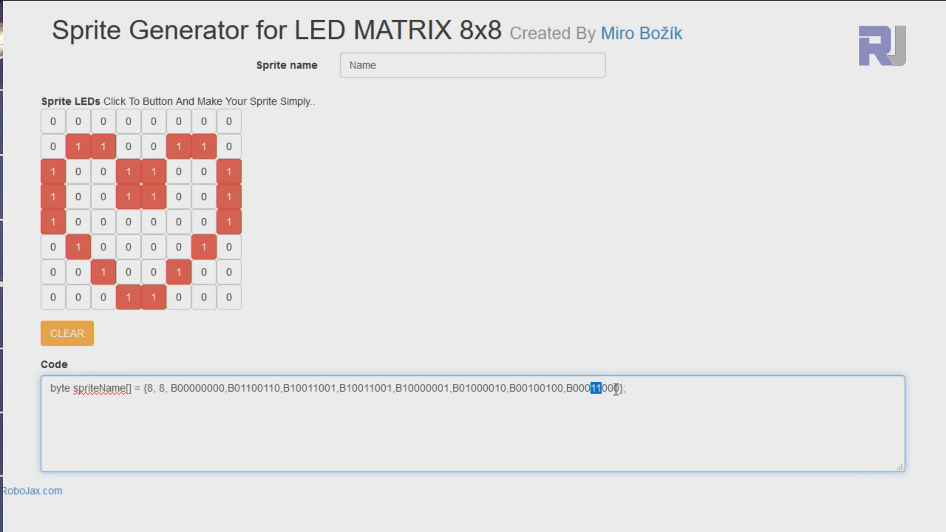
{"action": "left_click", "coordinate": [229, 296]}
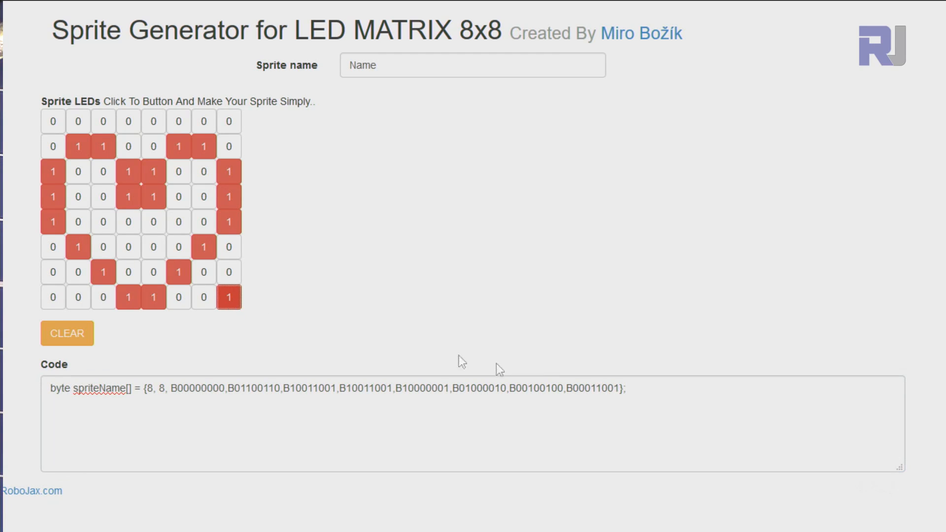
{"action": "mouse_move", "coordinate": [228, 298]}
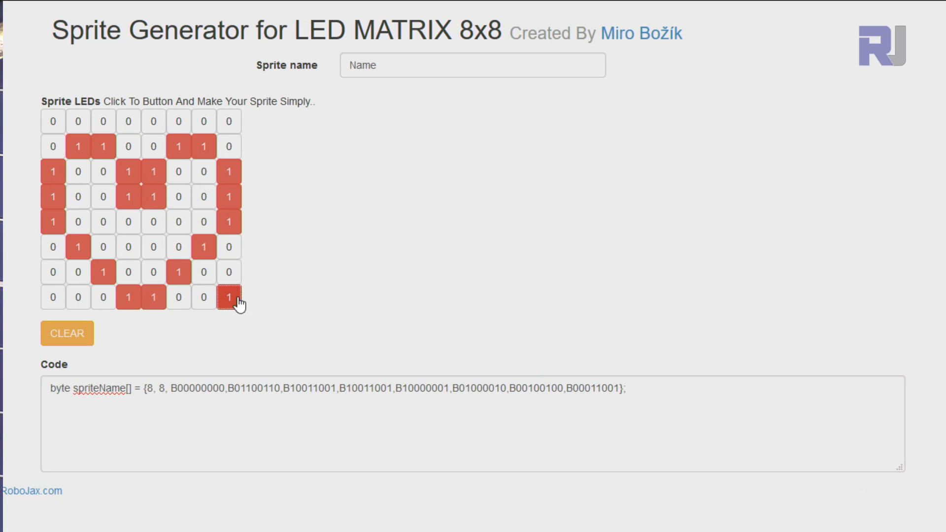
{"action": "left_click", "coordinate": [229, 297]}
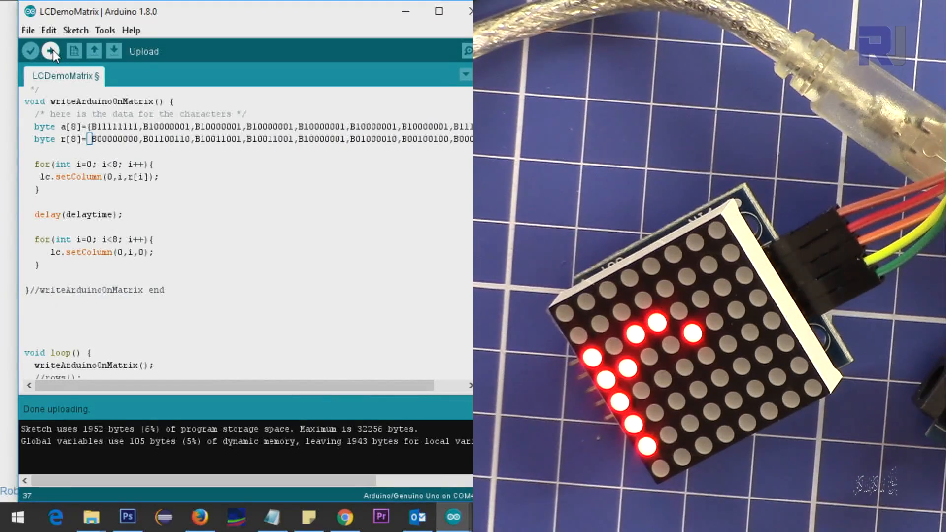
Upload the sketch with its character arrays to the board
{"action": "left_click", "coordinate": [52, 51]}
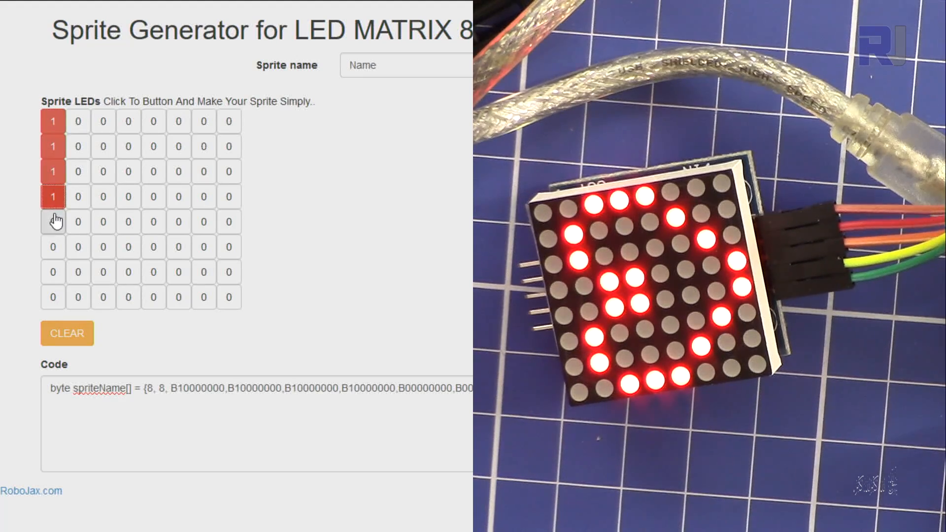
Light the left-column and diagonal leg cells to form a K sprite
{"action": "left_click", "coordinate": [54, 221]}
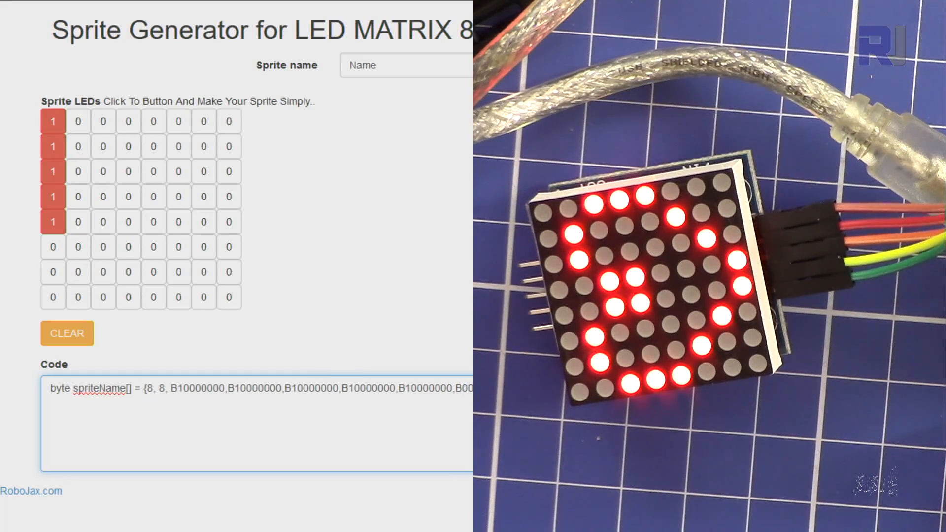
{"action": "left_click", "coordinate": [53, 296]}
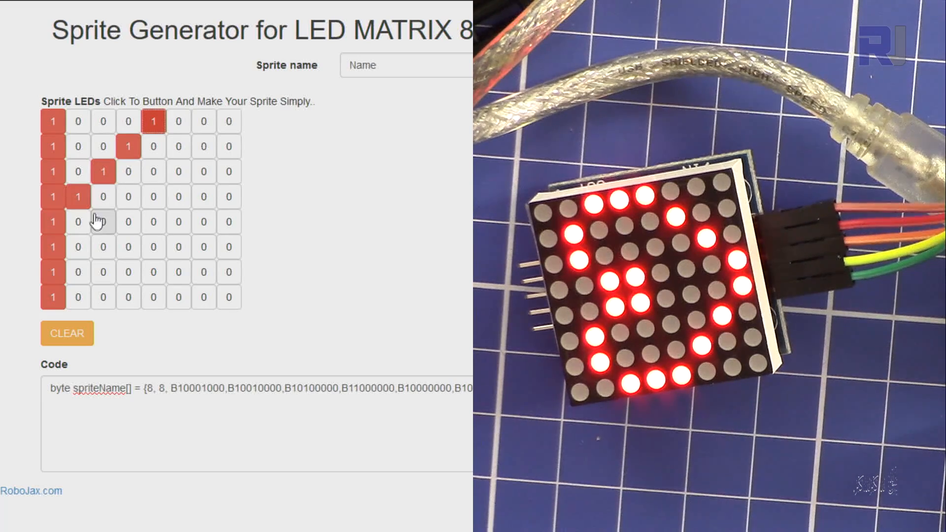
{"action": "left_click", "coordinate": [153, 297]}
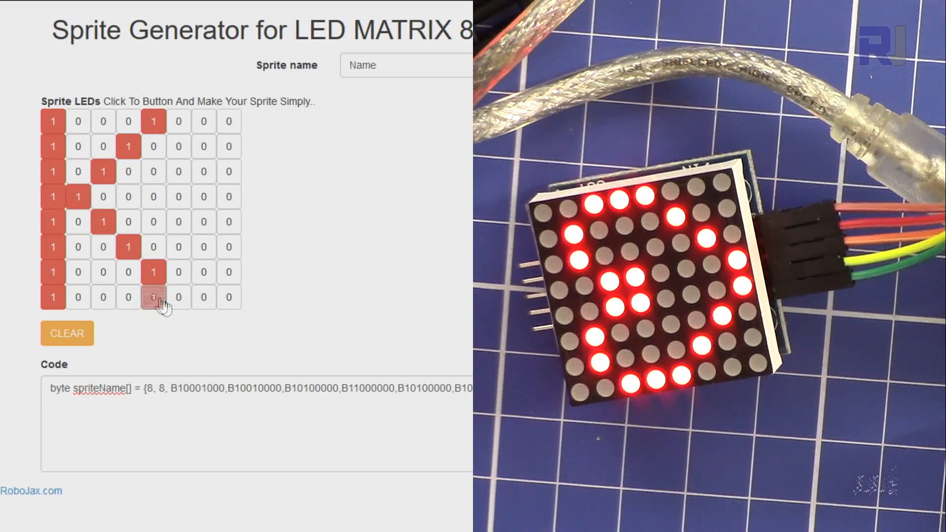
{"action": "left_click", "coordinate": [153, 296]}
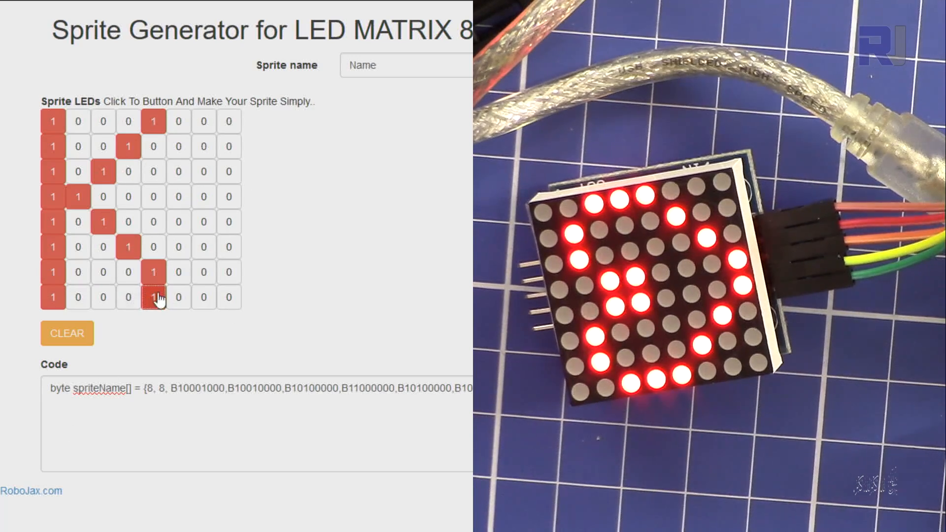
{"action": "left_click", "coordinate": [153, 296]}
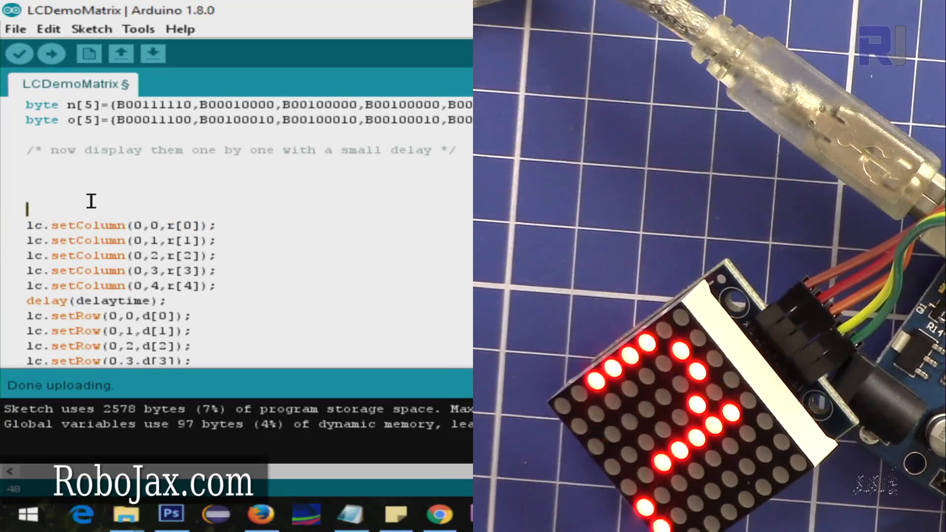
Add for(int i=0; i<8; i++){ above the setColumn lines, starting with lc.setColumn(0,0,r[0]);
{"action": "scroll", "scroll_direction": "down", "scroll_amount": 3}
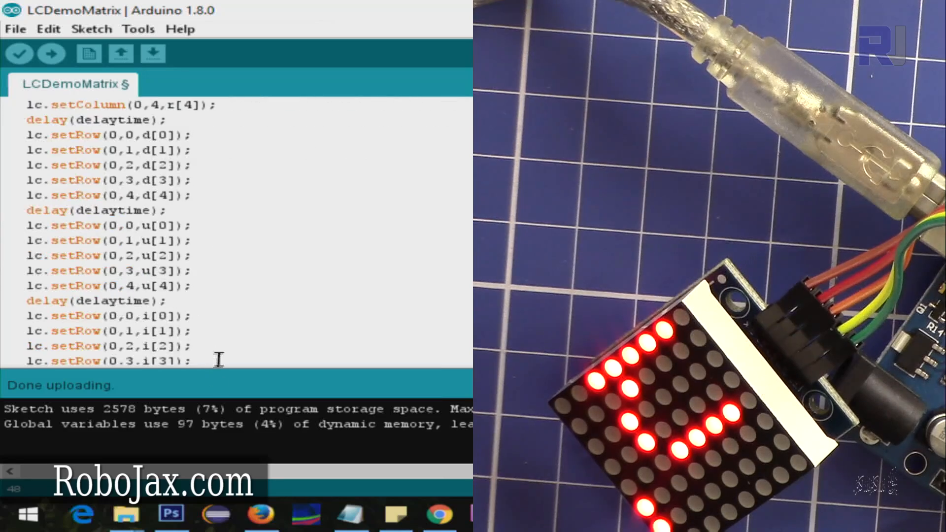
{"action": "scroll", "scroll_direction": "up", "scroll_amount": 3}
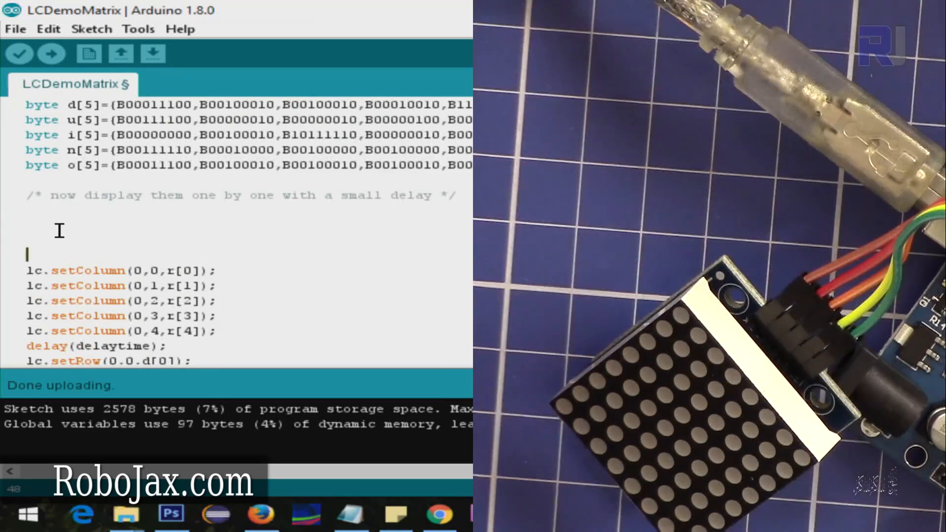
{"action": "type", "text": "for("}
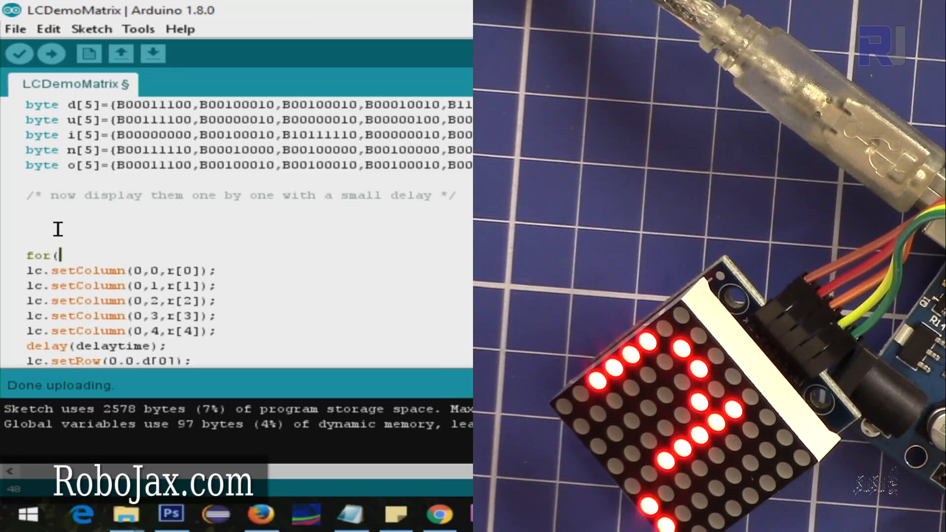
{"action": "type", "text": "int i="}
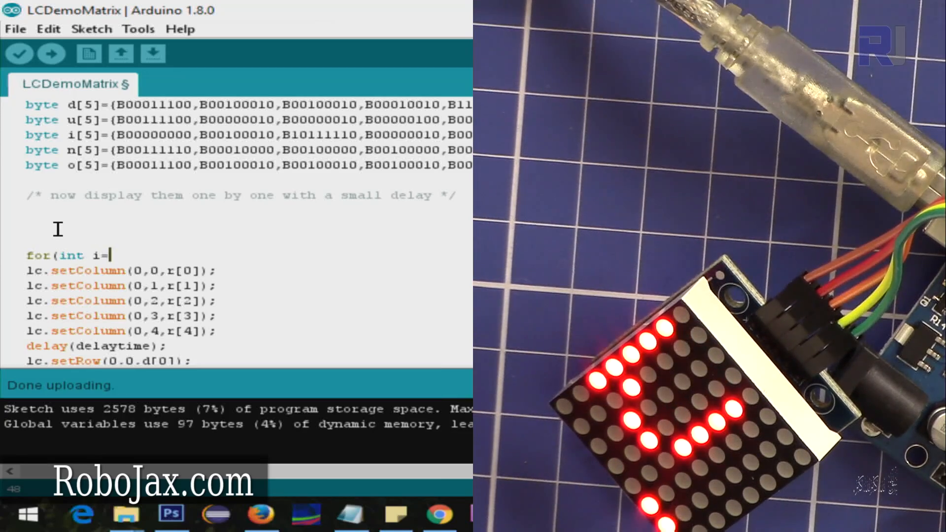
{"action": "type", "text": "0;"}
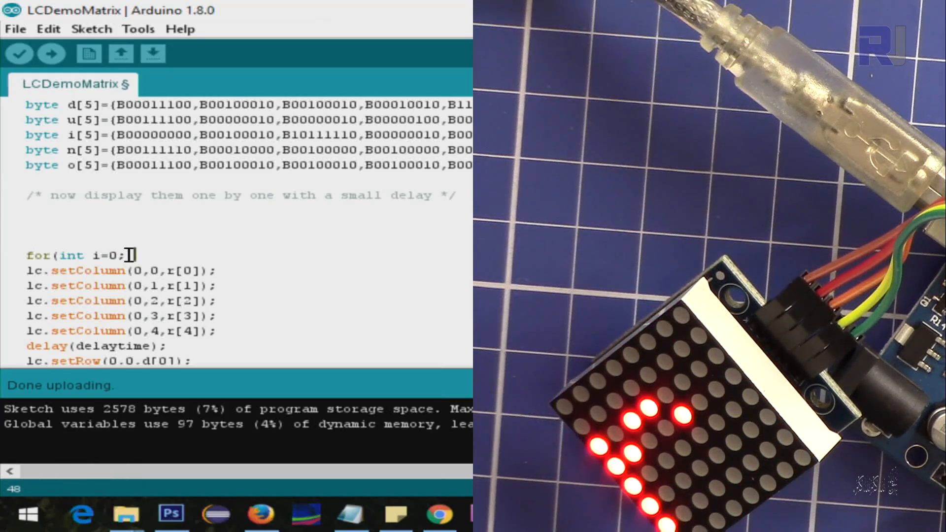
{"action": "type", "text": "i<"}
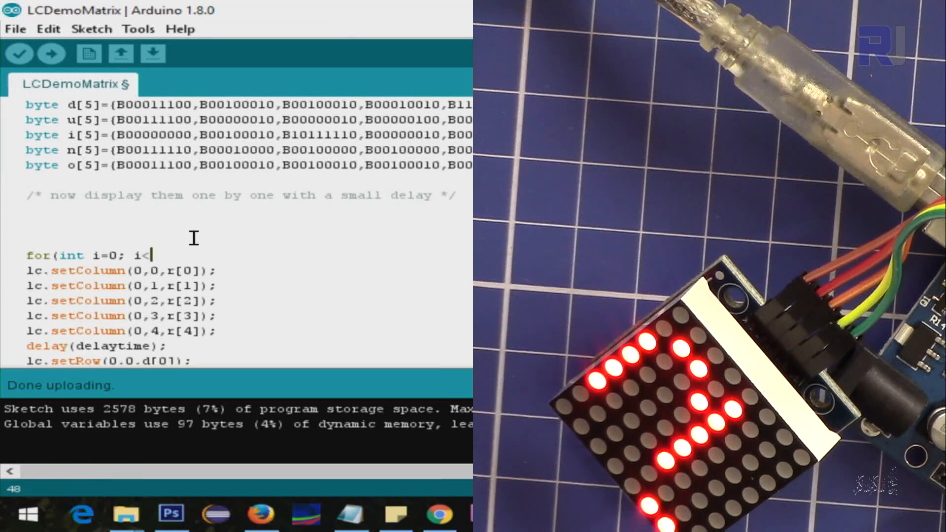
{"action": "type", "text": "8;"}
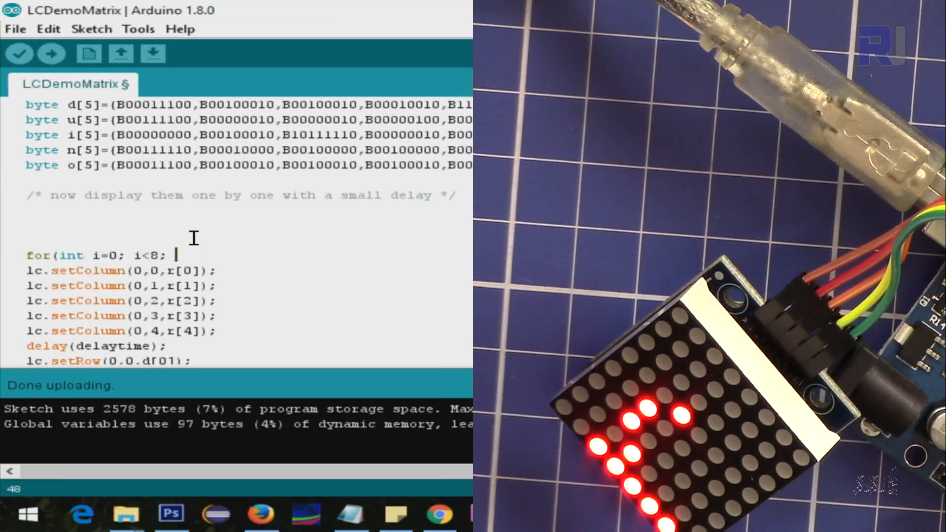
{"action": "type", "text": "i++"}
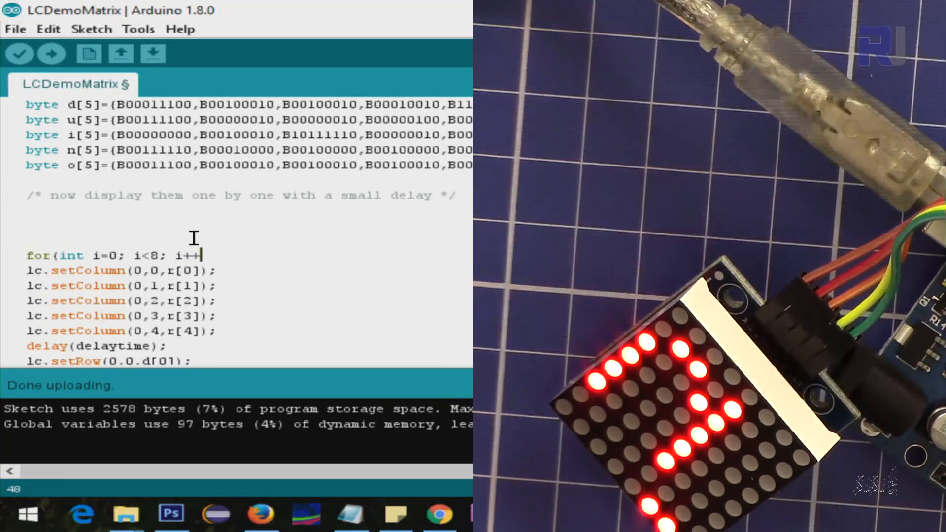
{"action": "type", "text": "{"}
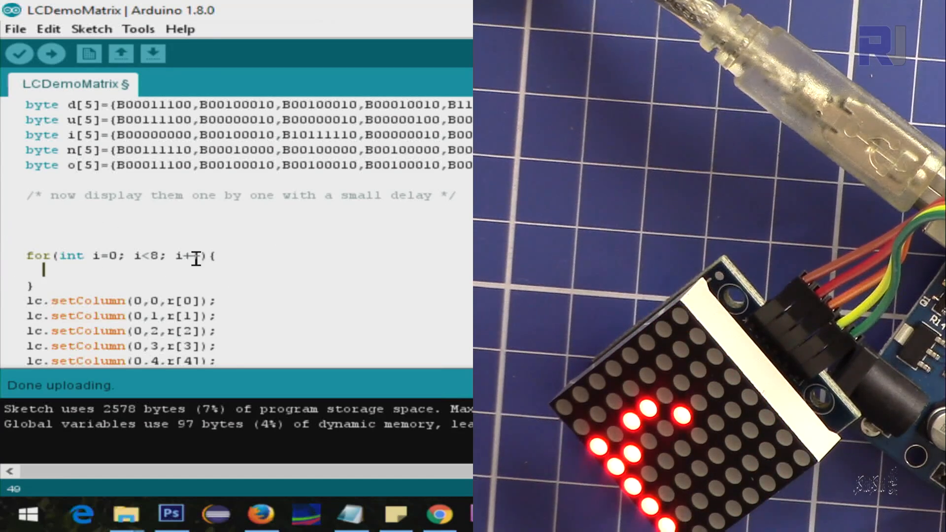
{"action": "double_click", "coordinate": [96, 255]}
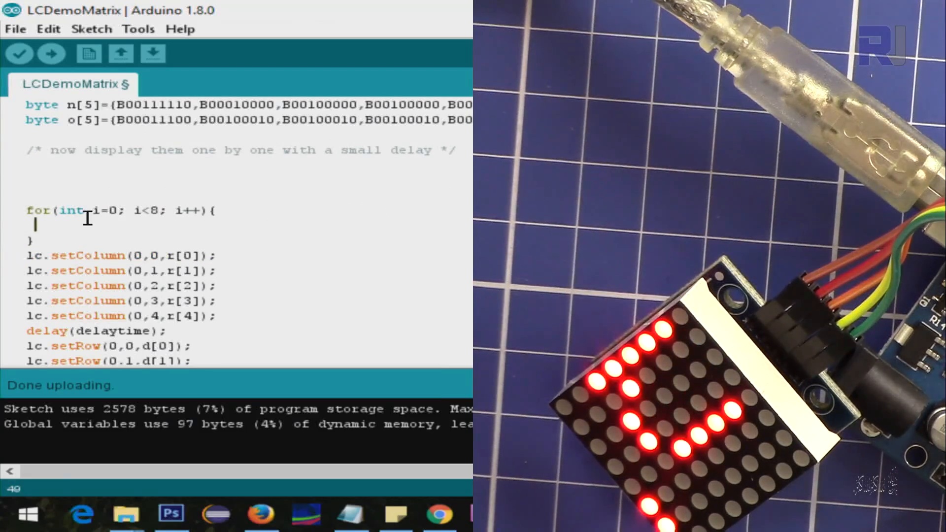
{"action": "type", "text": "lc.setColumn(0,0,r[0]);"}
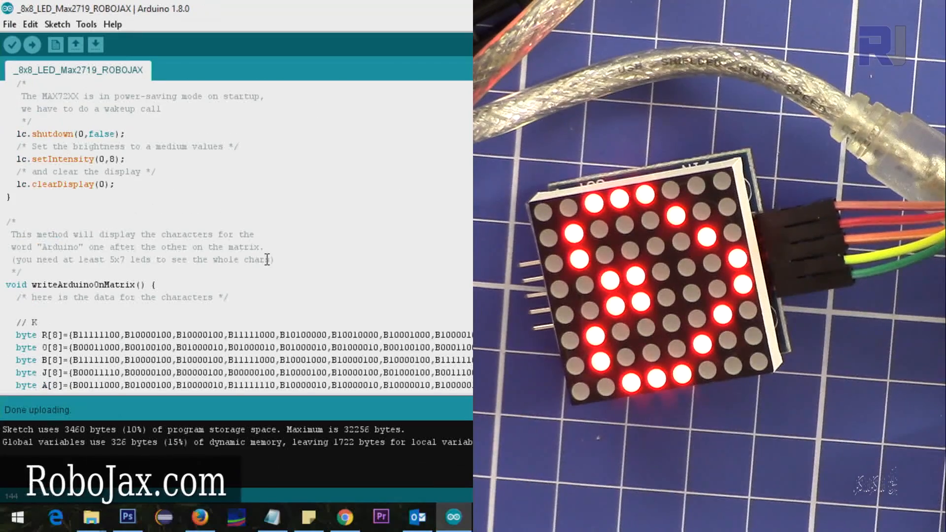
Review the letter for-loops, highlighting the O array used by its setRow loop
{"action": "scroll", "scroll_direction": "down", "scroll_amount": 3}
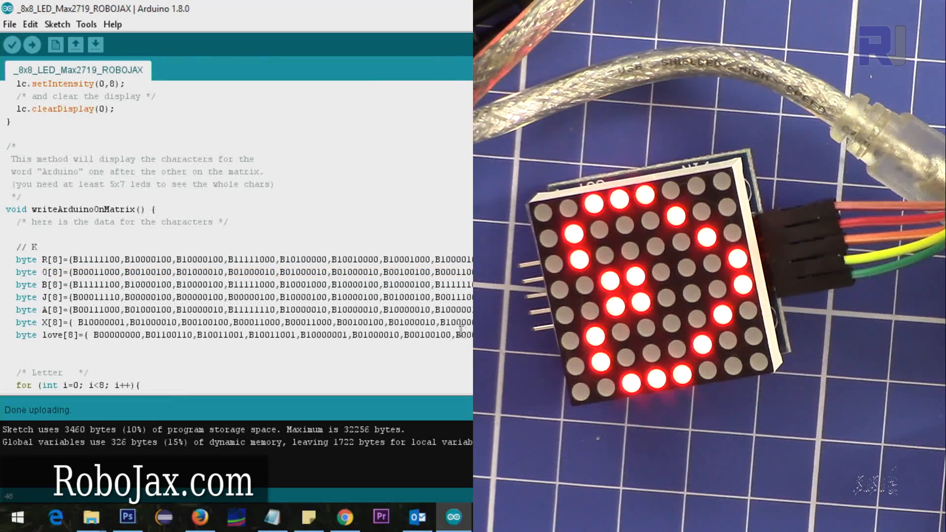
{"action": "scroll", "scroll_direction": "down", "scroll_amount": 3}
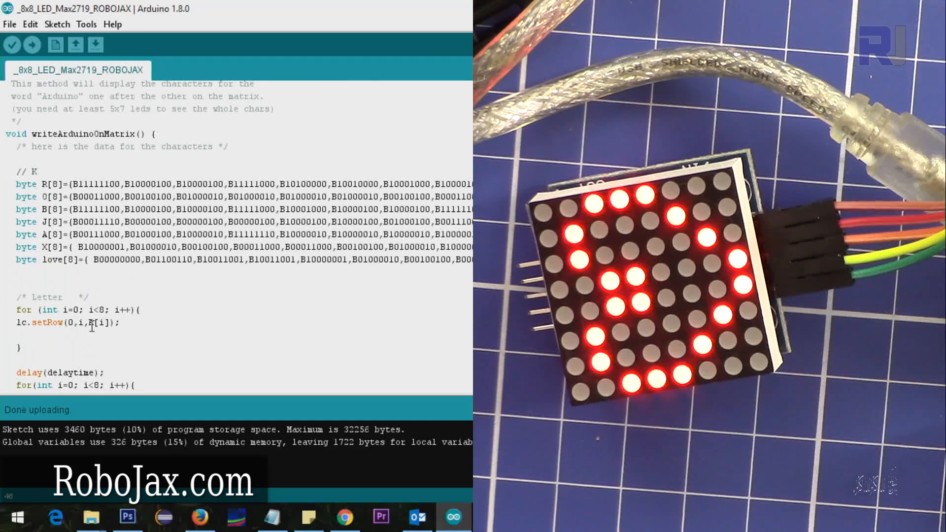
{"action": "double_click", "coordinate": [95, 322]}
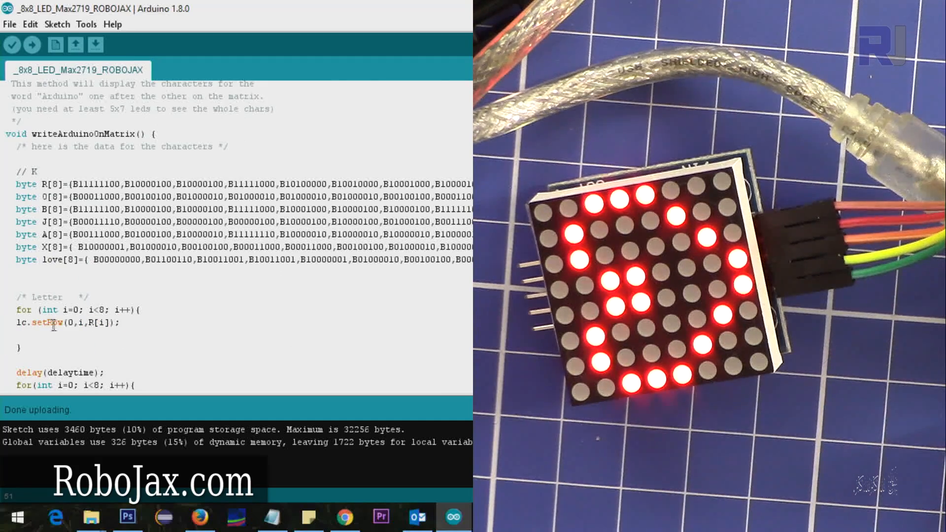
{"action": "scroll", "scroll_direction": "down", "scroll_amount": 3}
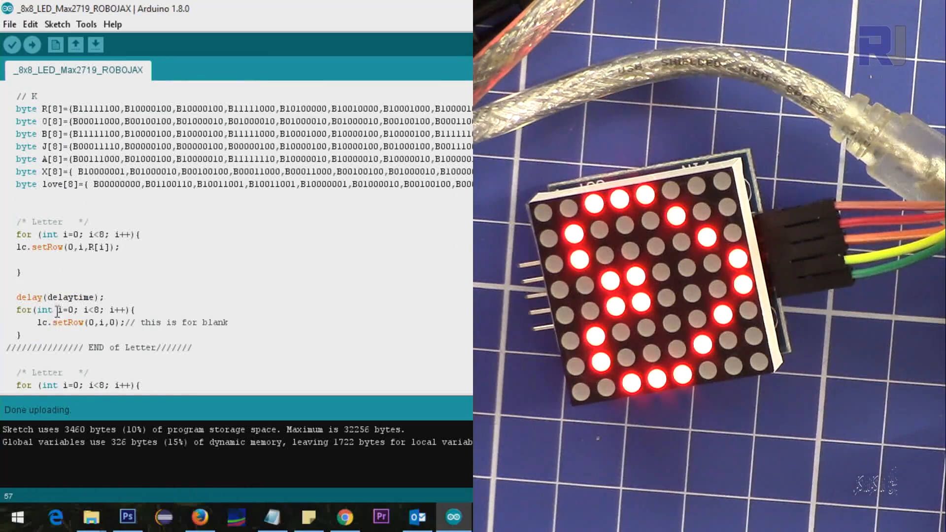
{"action": "scroll", "scroll_direction": "down", "scroll_amount": 3}
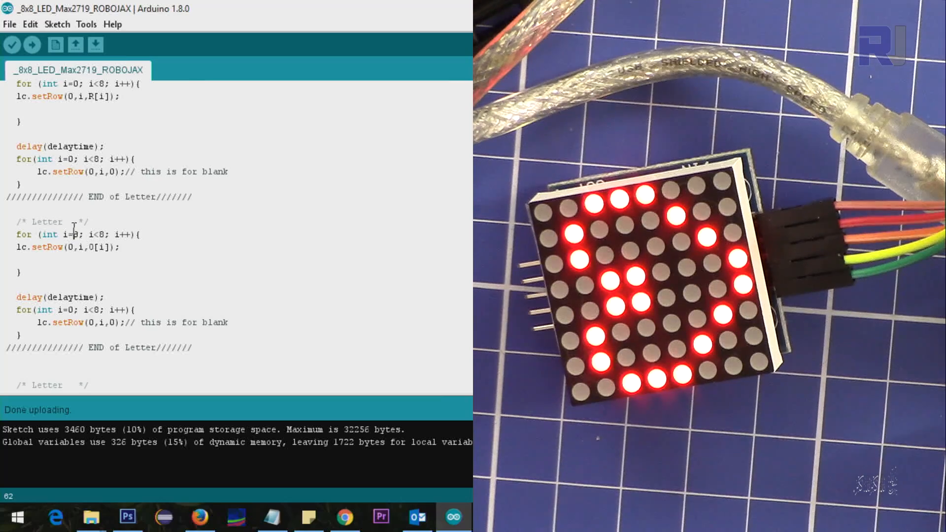
{"action": "double_click", "coordinate": [89, 247]}
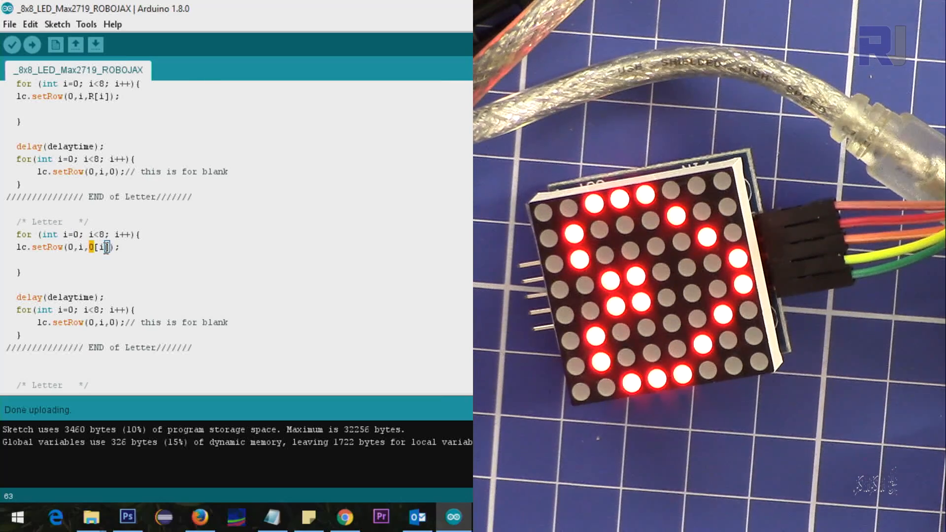
{"action": "mouse_move", "coordinate": [95, 293]}
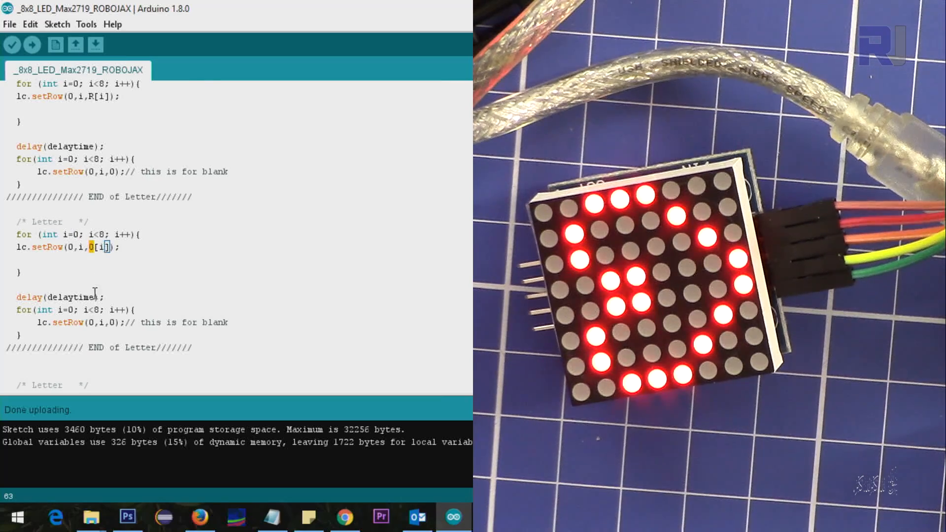
Scroll down to loop() and highlight its writeArduinoOnMatrix call
{"action": "scroll", "scroll_direction": "down", "scroll_amount": 3}
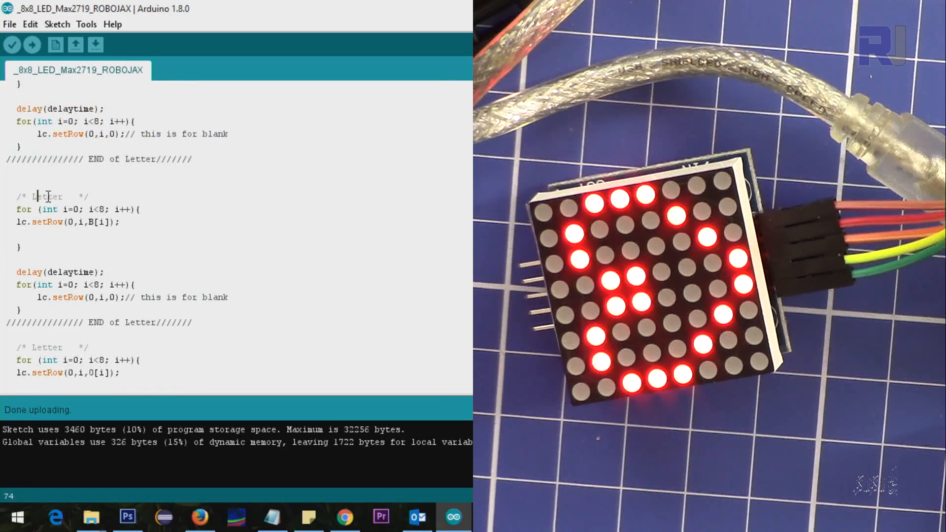
{"action": "scroll", "scroll_direction": "down", "scroll_amount": 3}
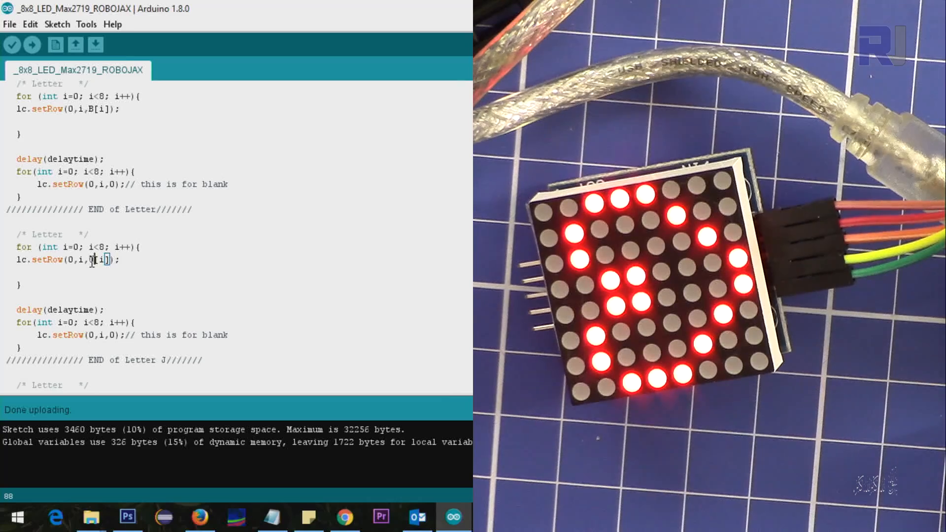
{"action": "scroll", "scroll_direction": "down", "scroll_amount": 3}
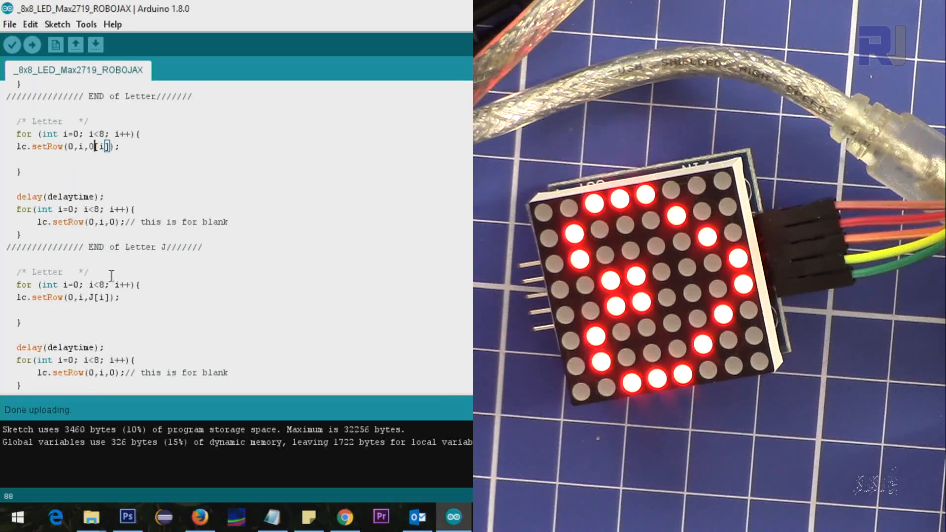
{"action": "scroll", "scroll_direction": "down", "scroll_amount": 3}
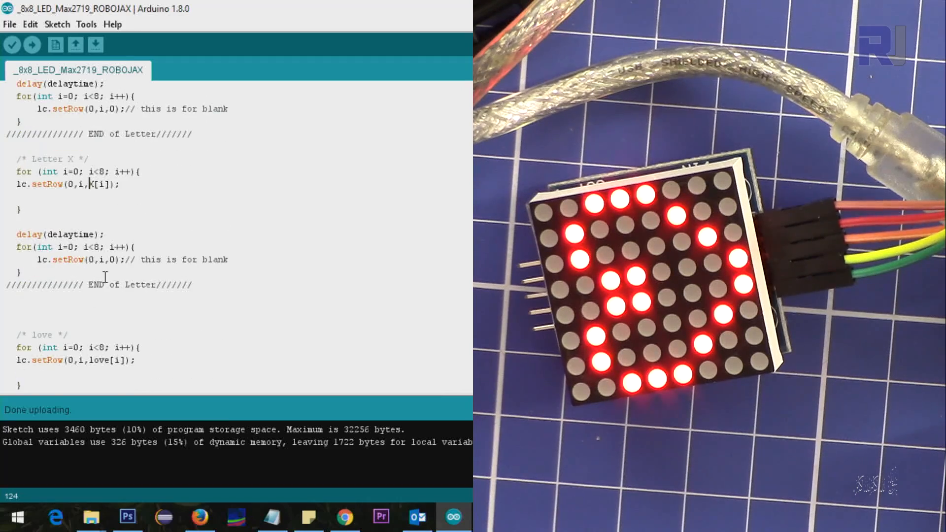
{"action": "scroll", "scroll_direction": "down", "scroll_amount": 3}
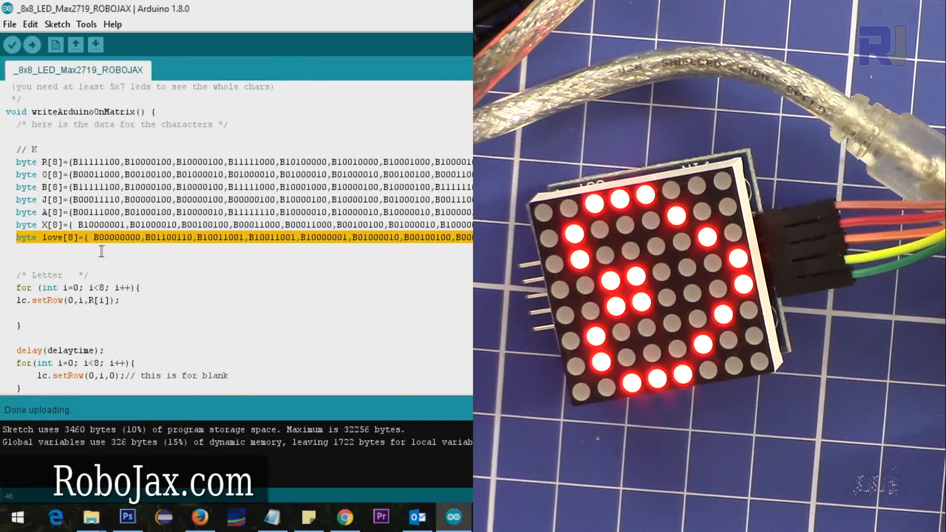
{"action": "scroll", "scroll_direction": "down", "scroll_amount": 3}
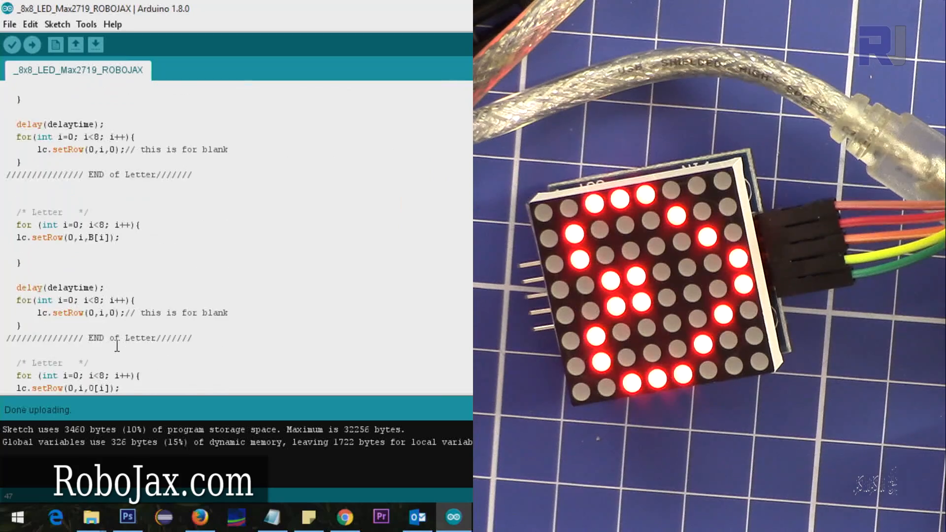
{"action": "scroll", "scroll_direction": "down", "scroll_amount": 3}
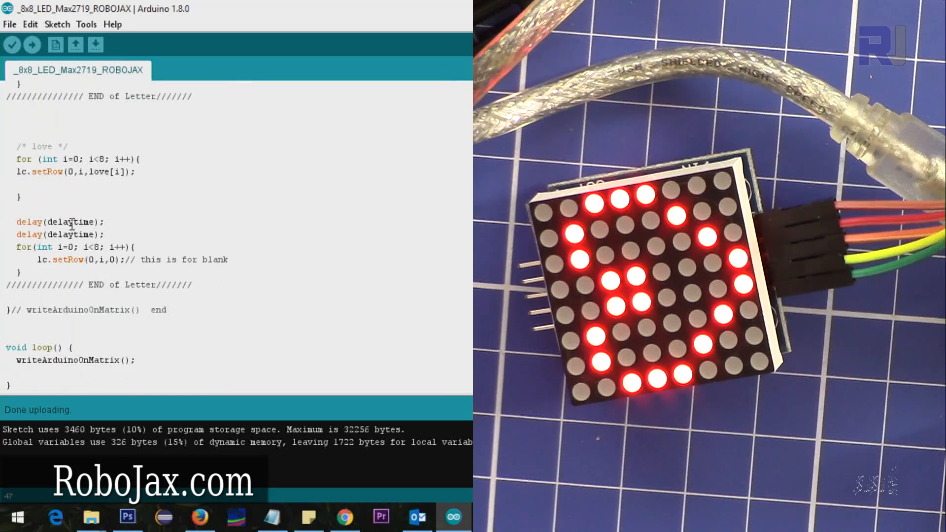
{"action": "double_click", "coordinate": [73, 360]}
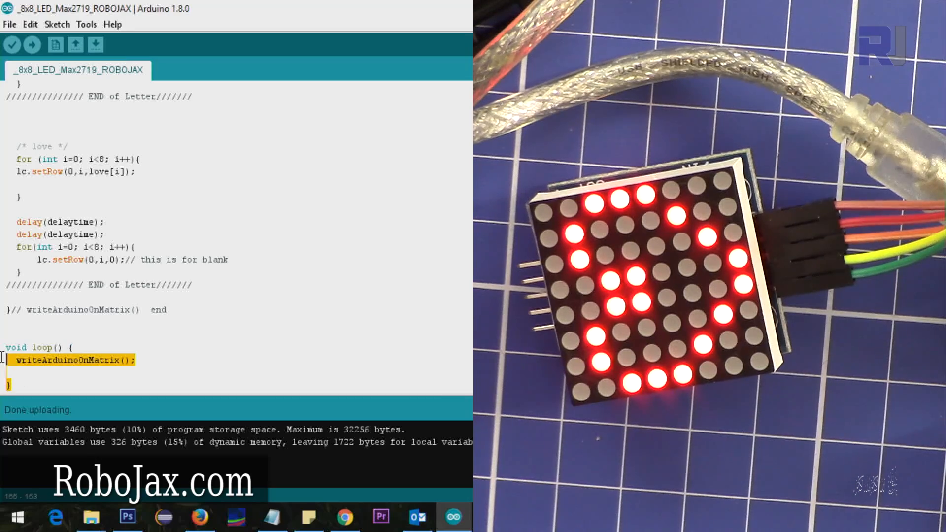
{"action": "scroll", "scroll_direction": "up", "scroll_amount": 3}
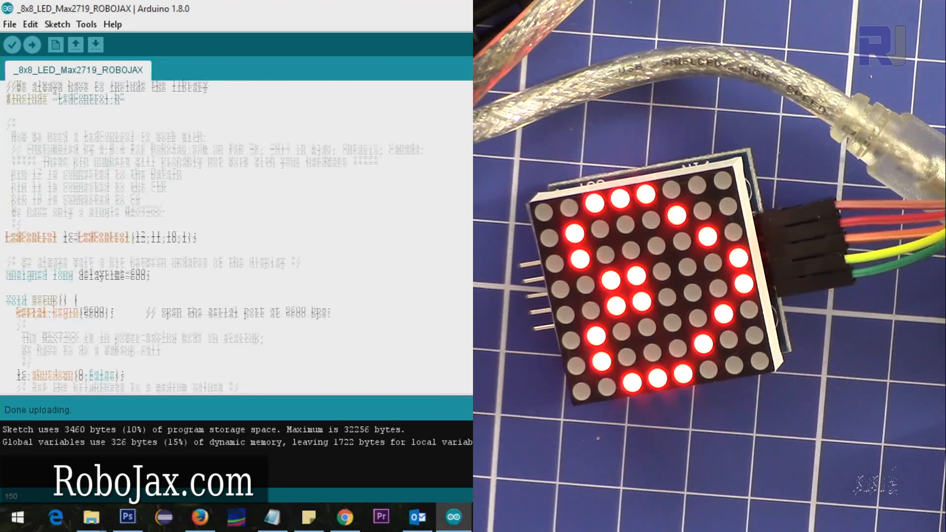
{"action": "mouse_move", "coordinate": [32, 45]}
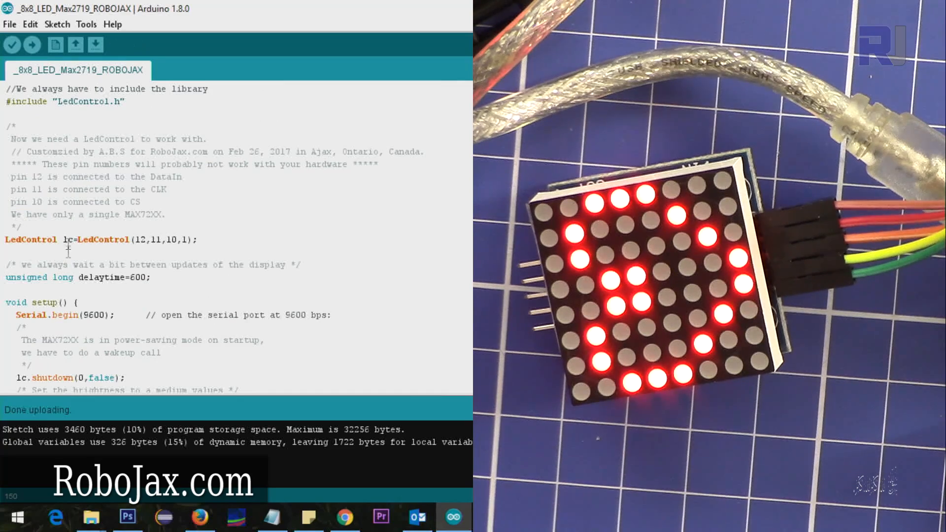
{"action": "mouse_move", "coordinate": [354, 327]}
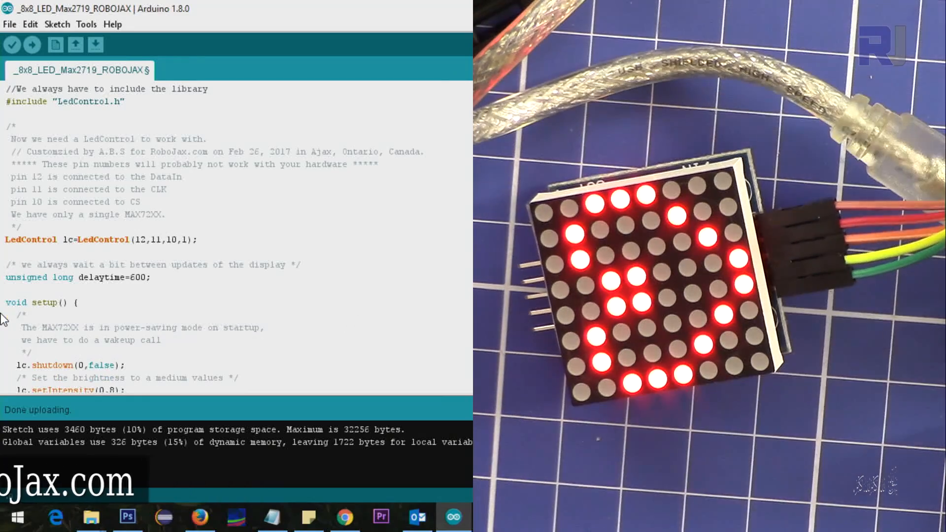
Save the edited sketch from the File menu
{"action": "left_click", "coordinate": [10, 24]}
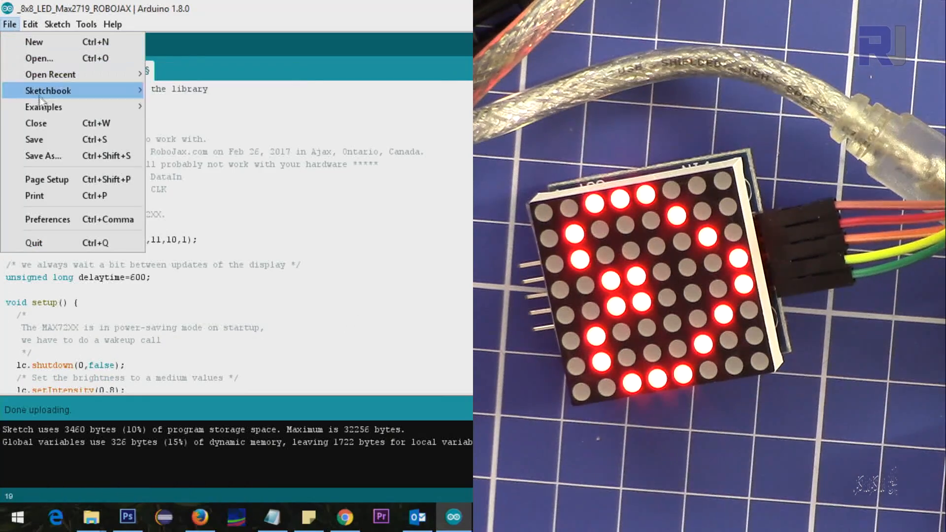
{"action": "left_click", "coordinate": [12, 45]}
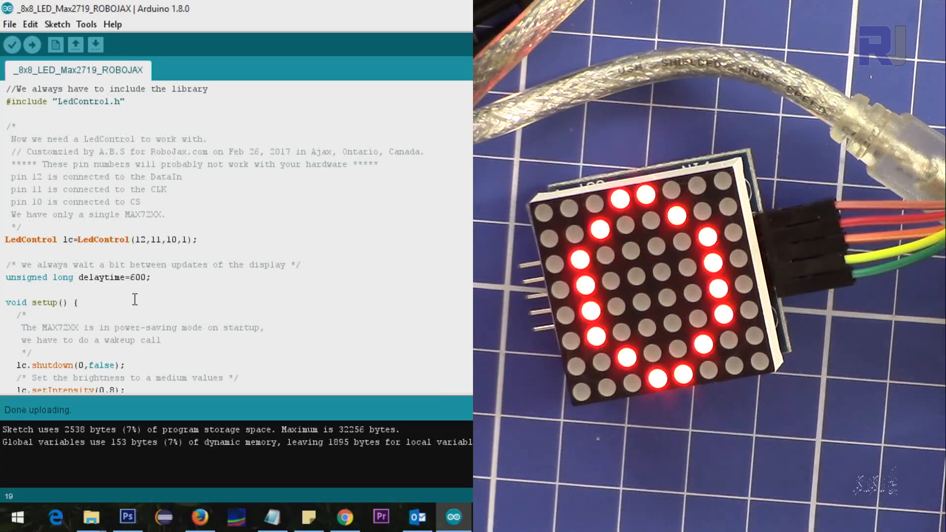
{"action": "scroll", "scroll_direction": "down", "scroll_amount": 3}
{"action": "type", "text": "5"}
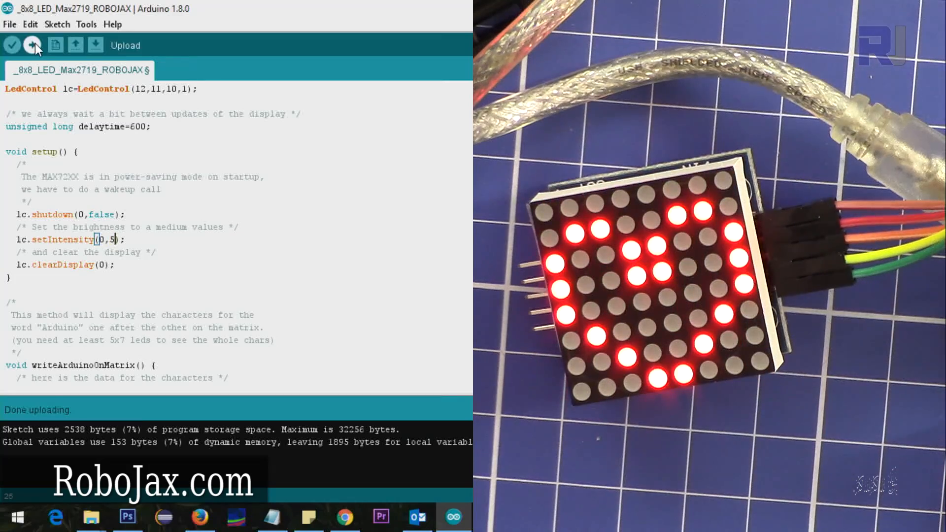
Upload at brightness 5, then change setIntensity(0,5) to setIntensity(0,1) and upload again
{"action": "left_click", "coordinate": [32, 45]}
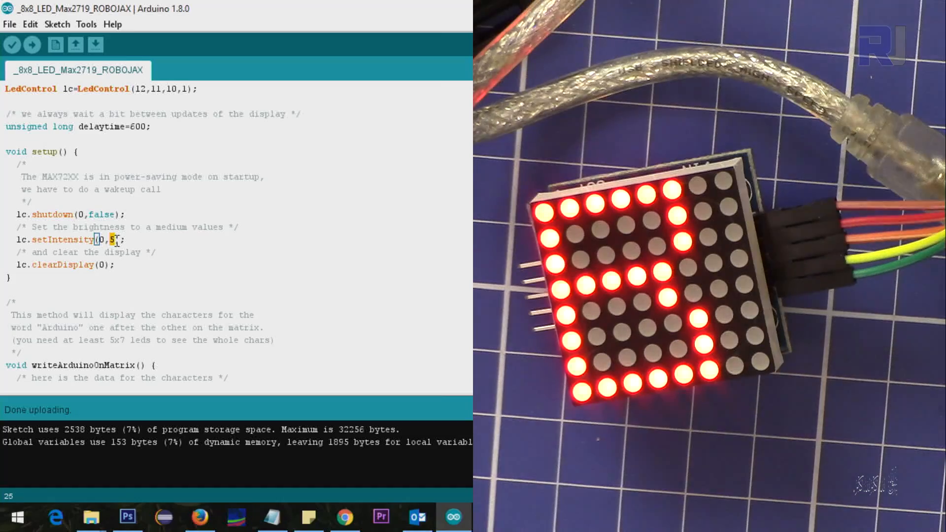
{"action": "type", "text": "1"}
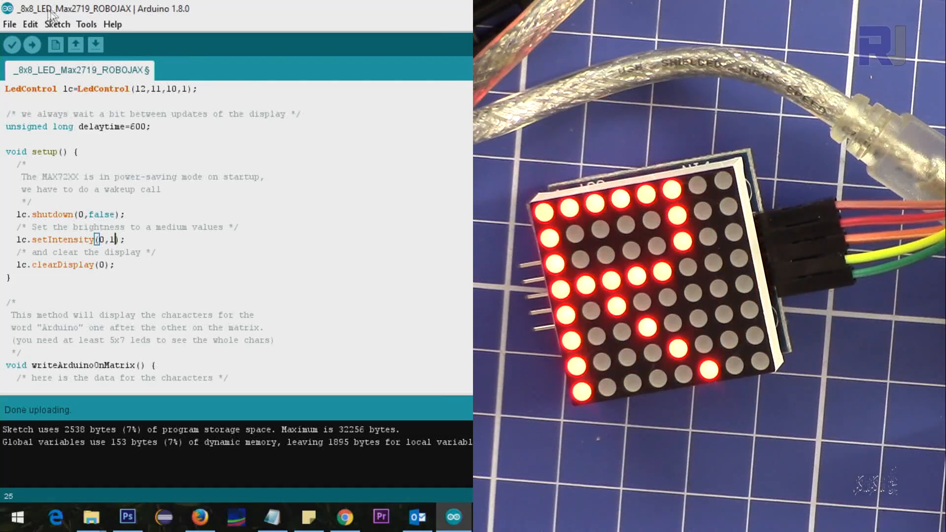
{"action": "left_click", "coordinate": [31, 45]}
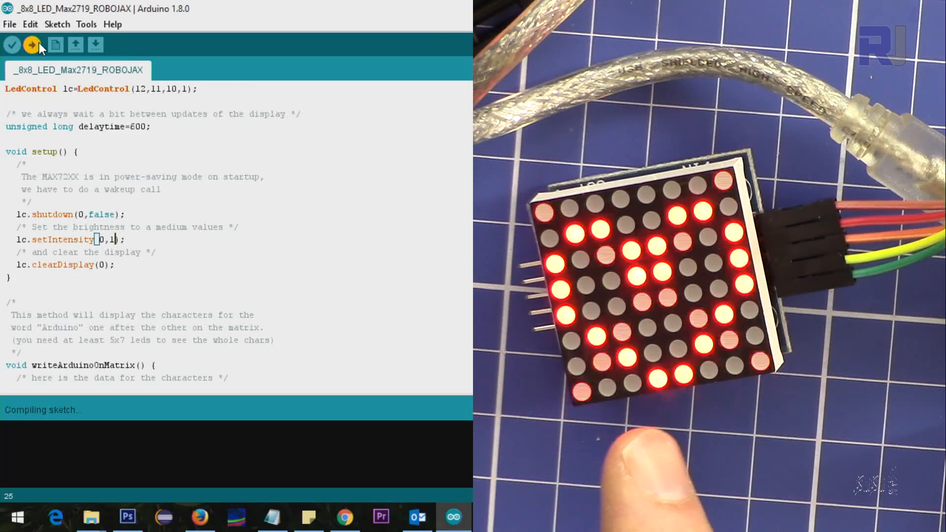
{"action": "left_click", "coordinate": [32, 44]}
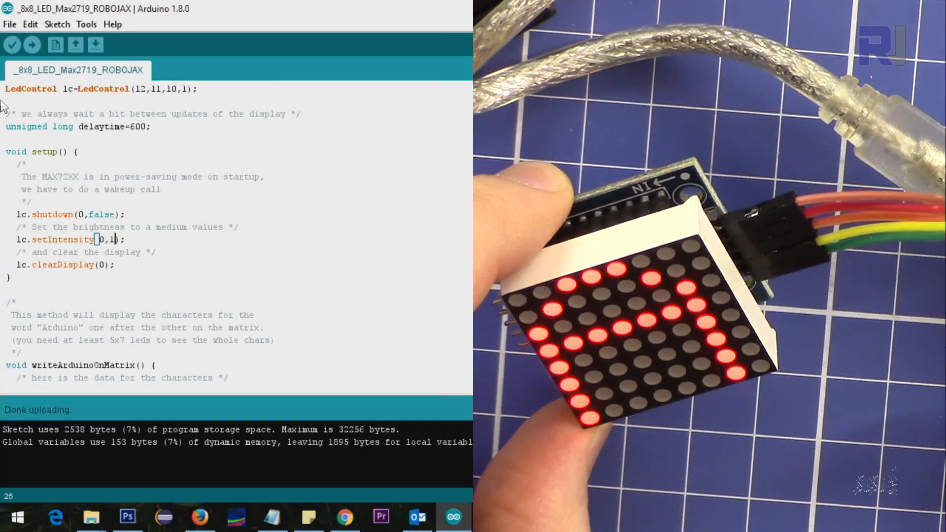
Change lc.setIntensity(0,1) to lc.setIntensity(0,8) and upload to the board
{"action": "type", "text": "8"}
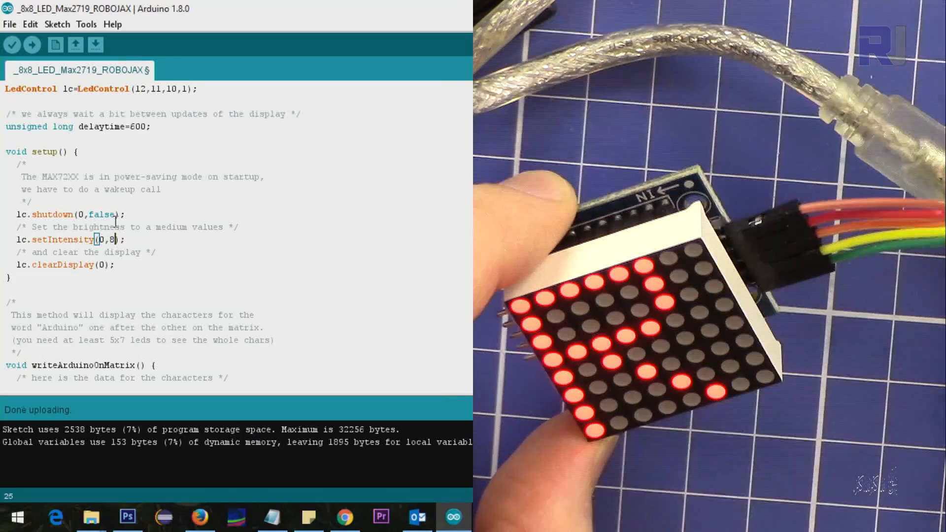
{"action": "left_click", "coordinate": [32, 45]}
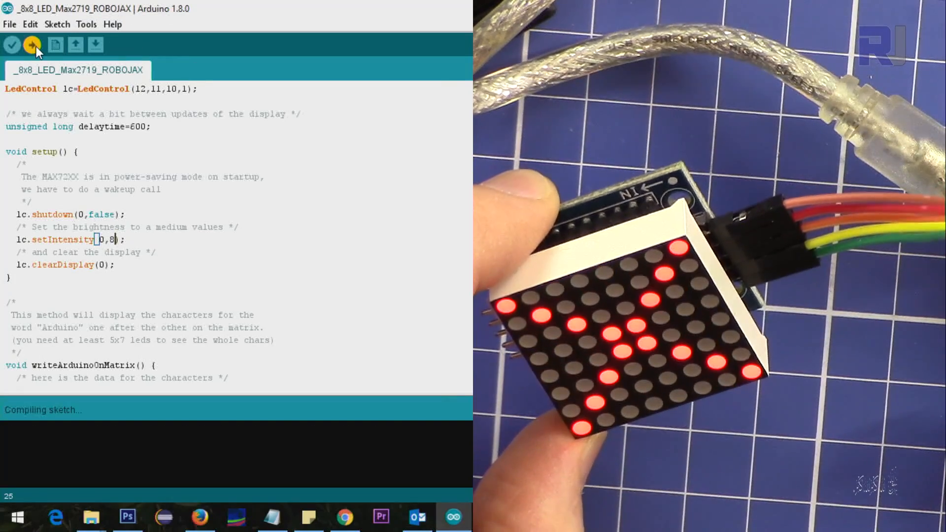
{"action": "left_click", "coordinate": [32, 45]}
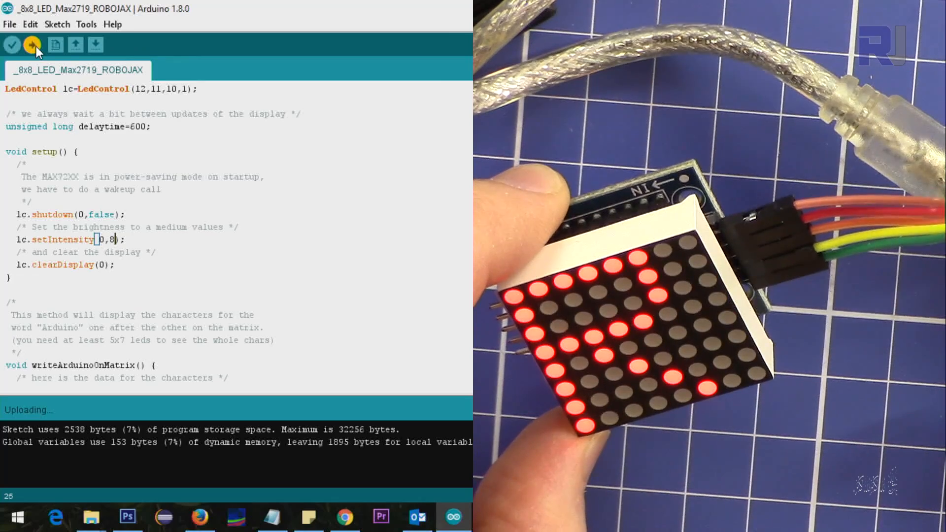